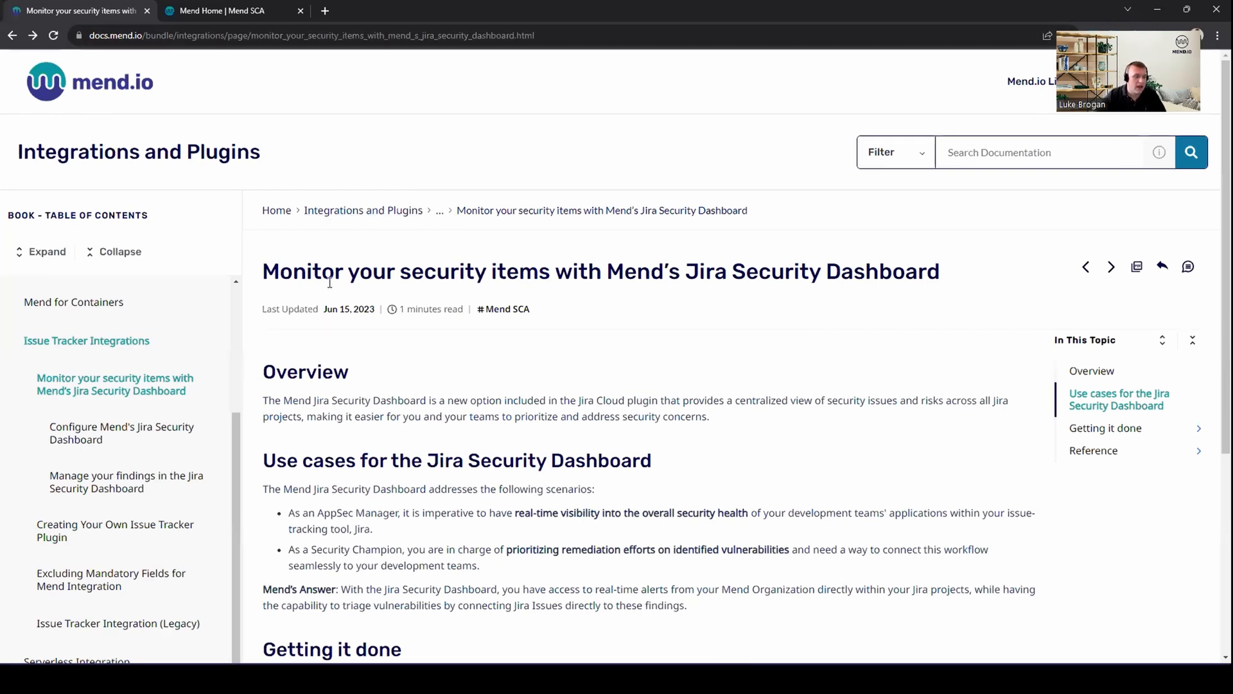
mouse_move(393, 352)
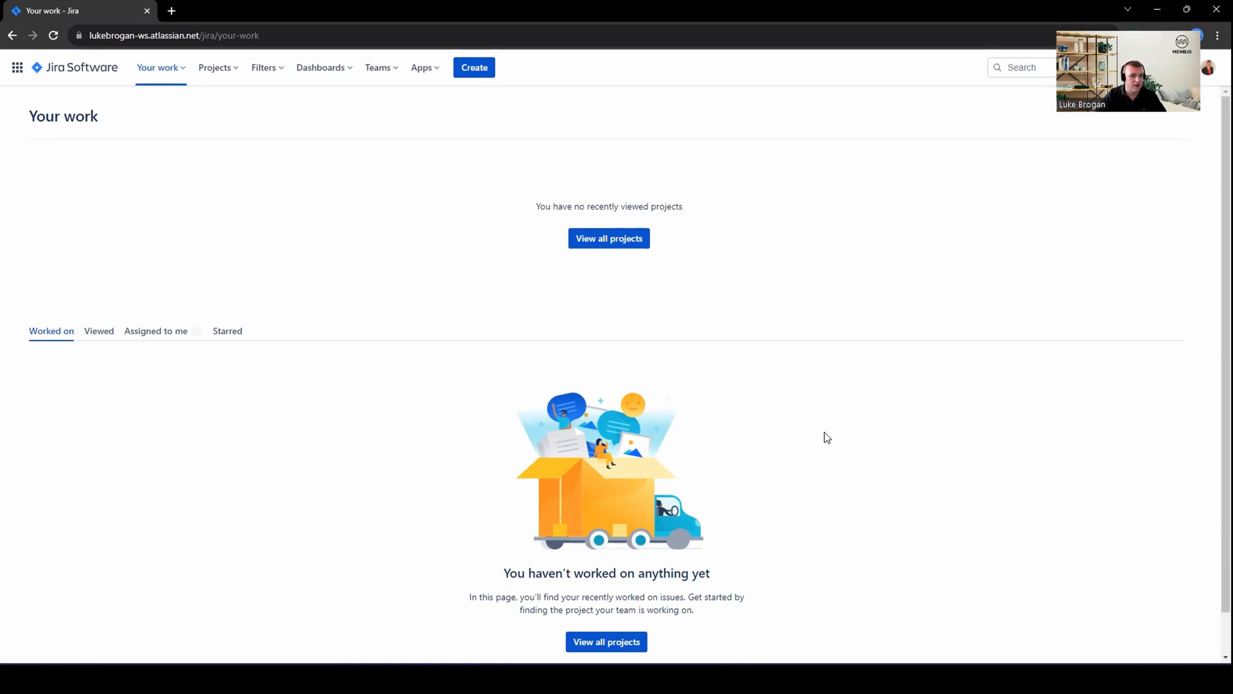
mouse_move(640, 257)
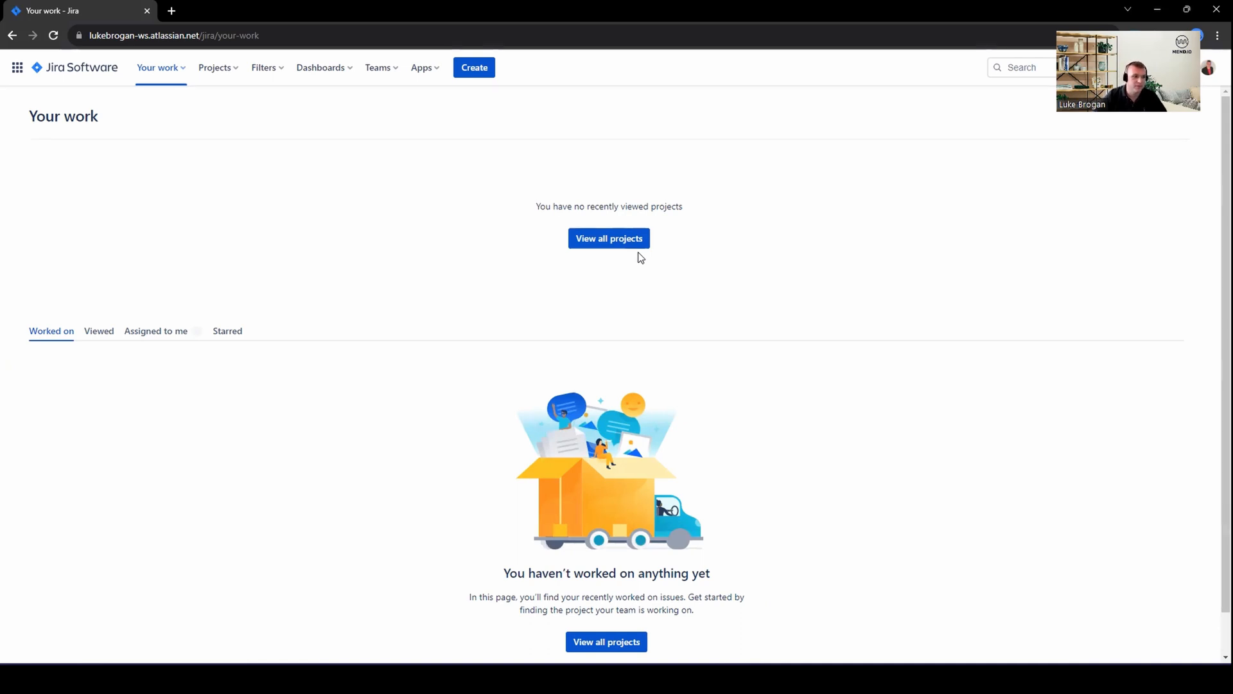
Expand the Projects menu from the top navigation of the Your work page.
left_click(215, 67)
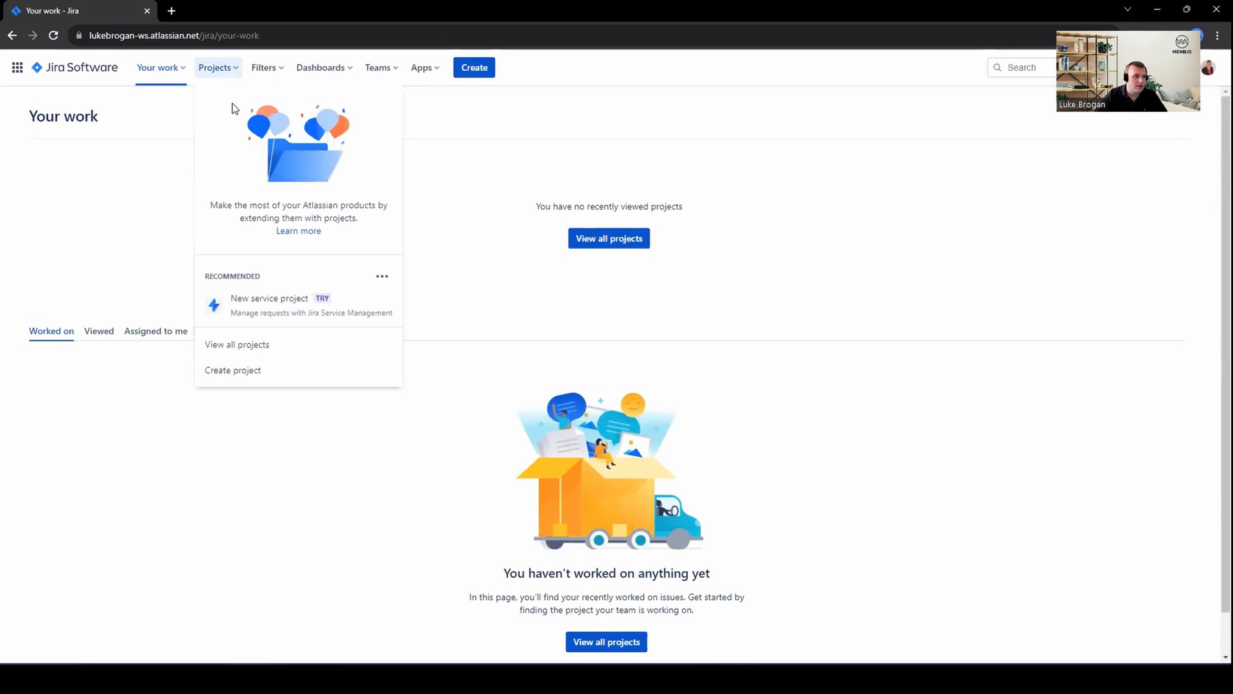
Begin a new project using the Kanban template as a company-managed project.
left_click(233, 370)
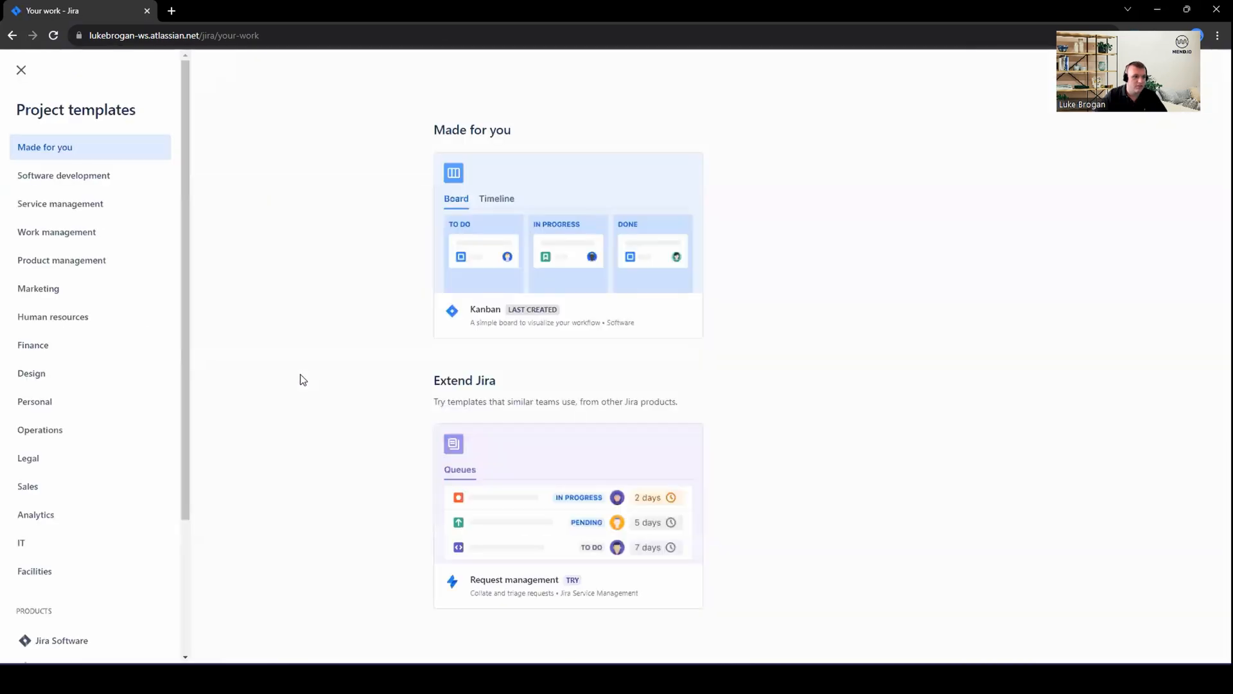
mouse_move(581, 253)
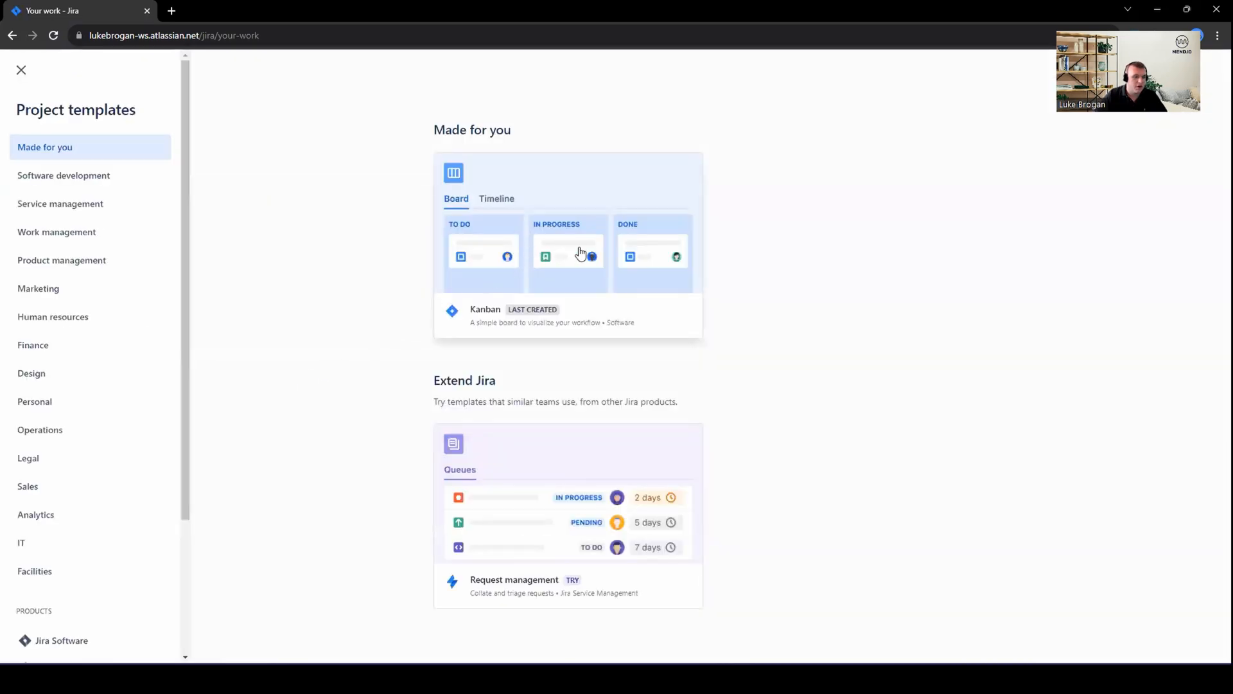
left_click(567, 244)
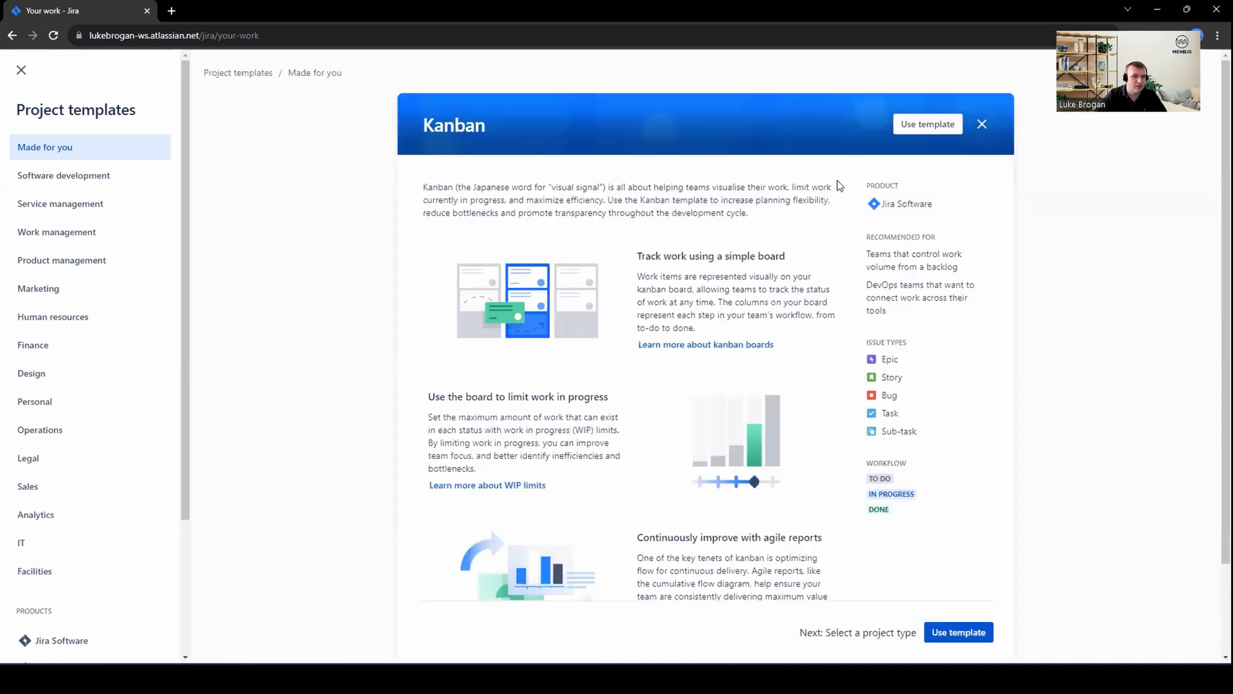
left_click(926, 123)
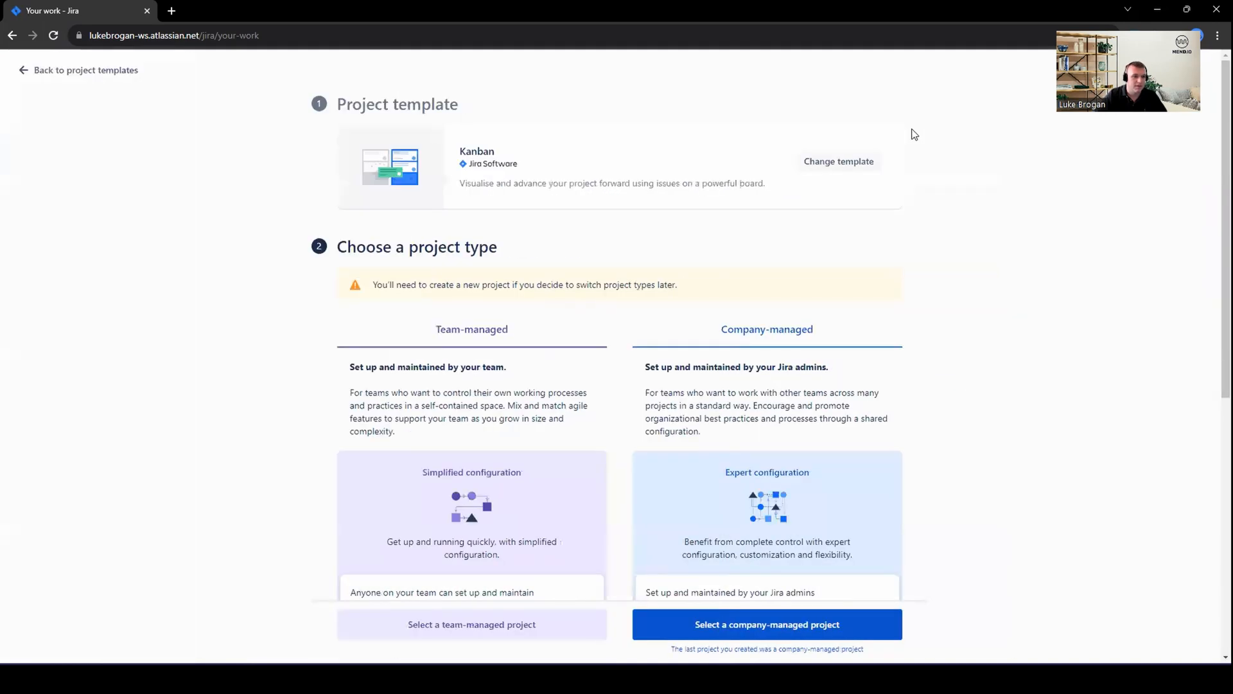
scroll("down", 3)
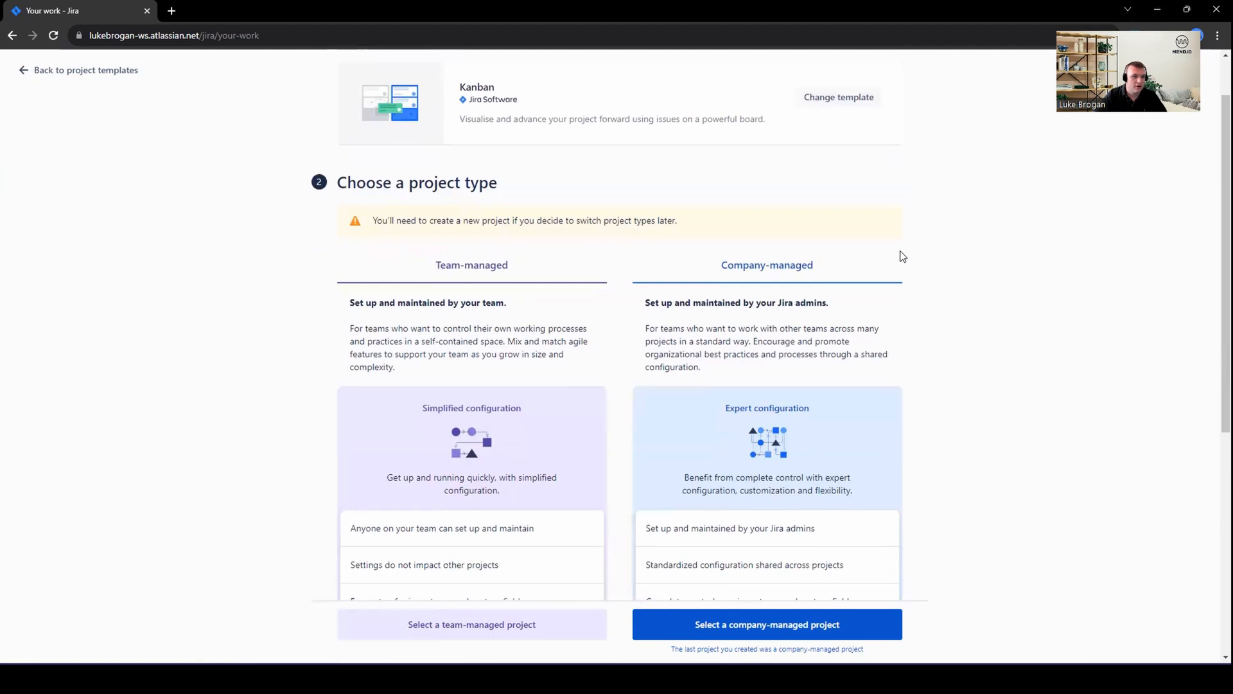
scroll("down", 3)
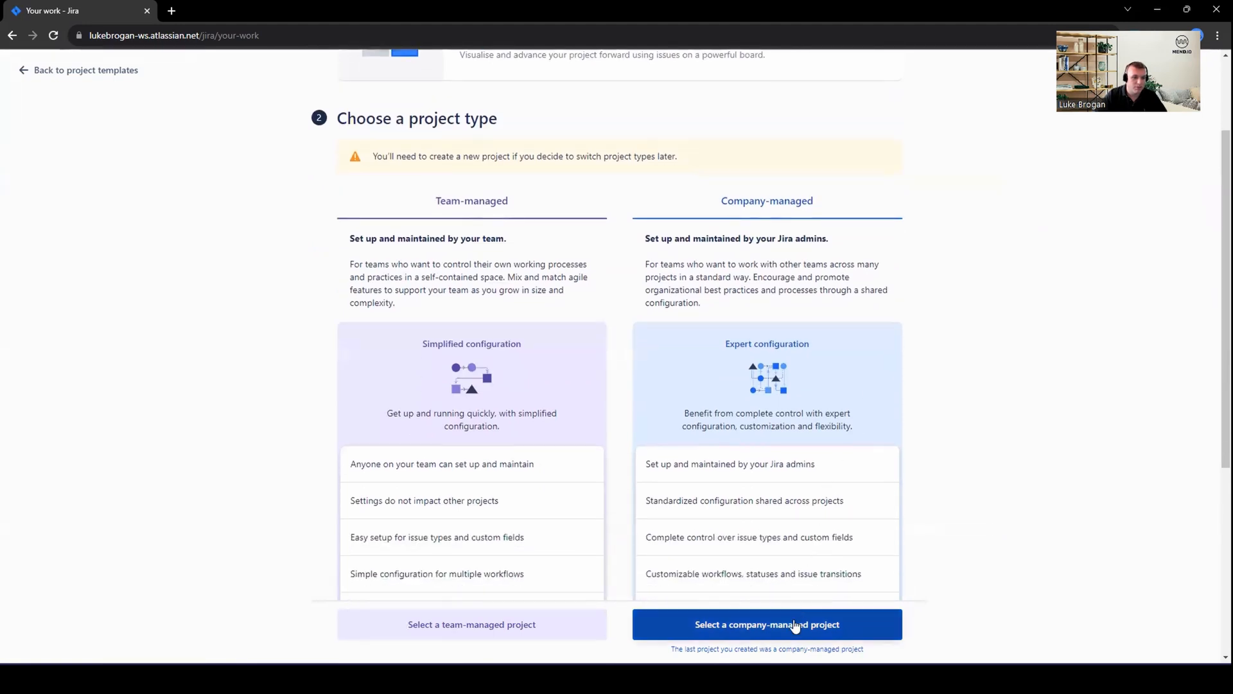
left_click(766, 624)
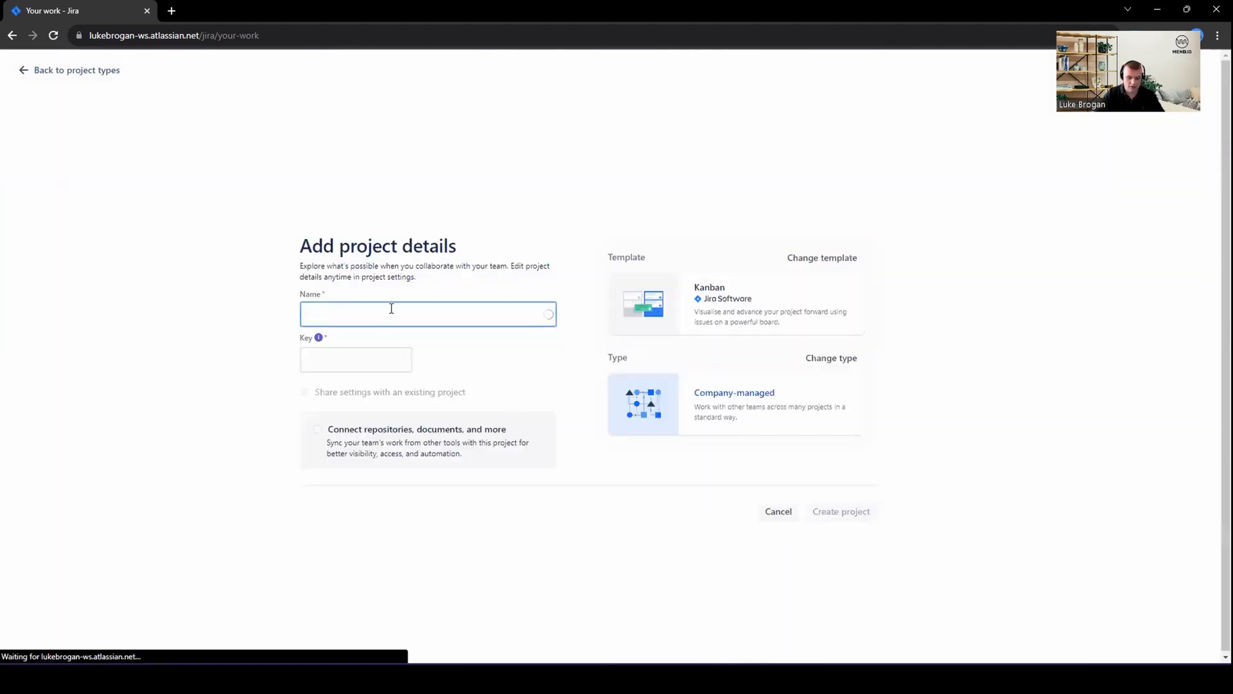
Name the project WebGoat with key WEB and create it.
type("WebGoat")
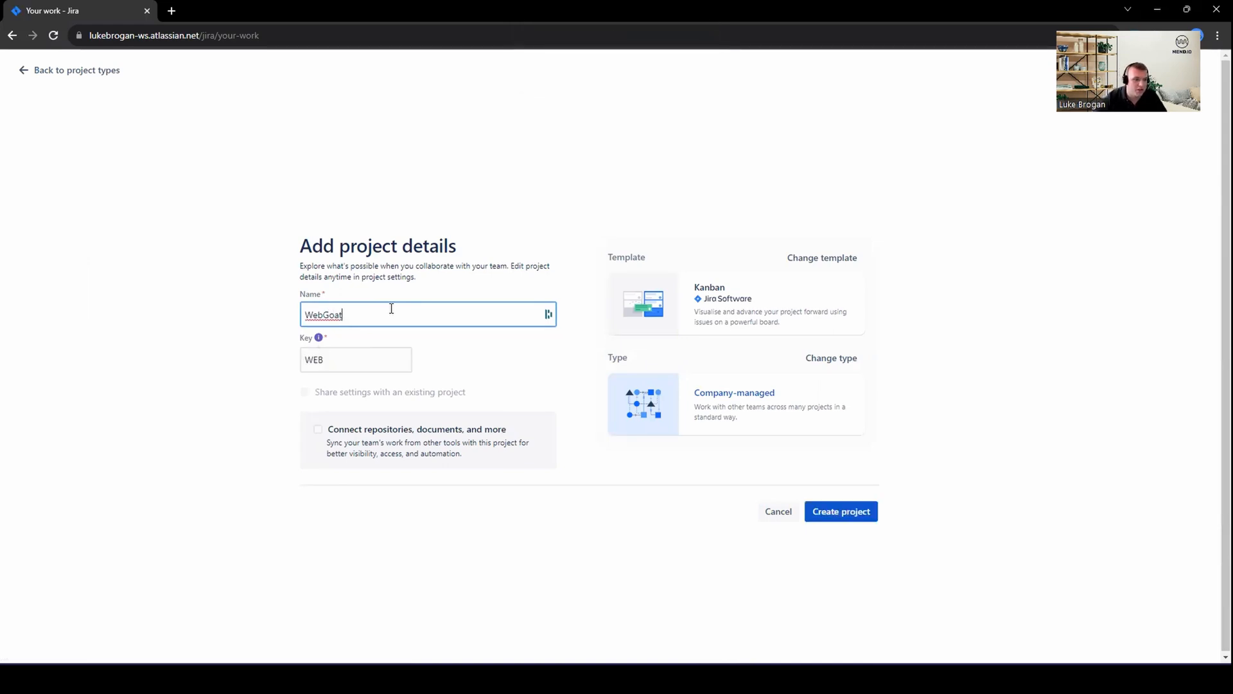
mouse_move(757, 484)
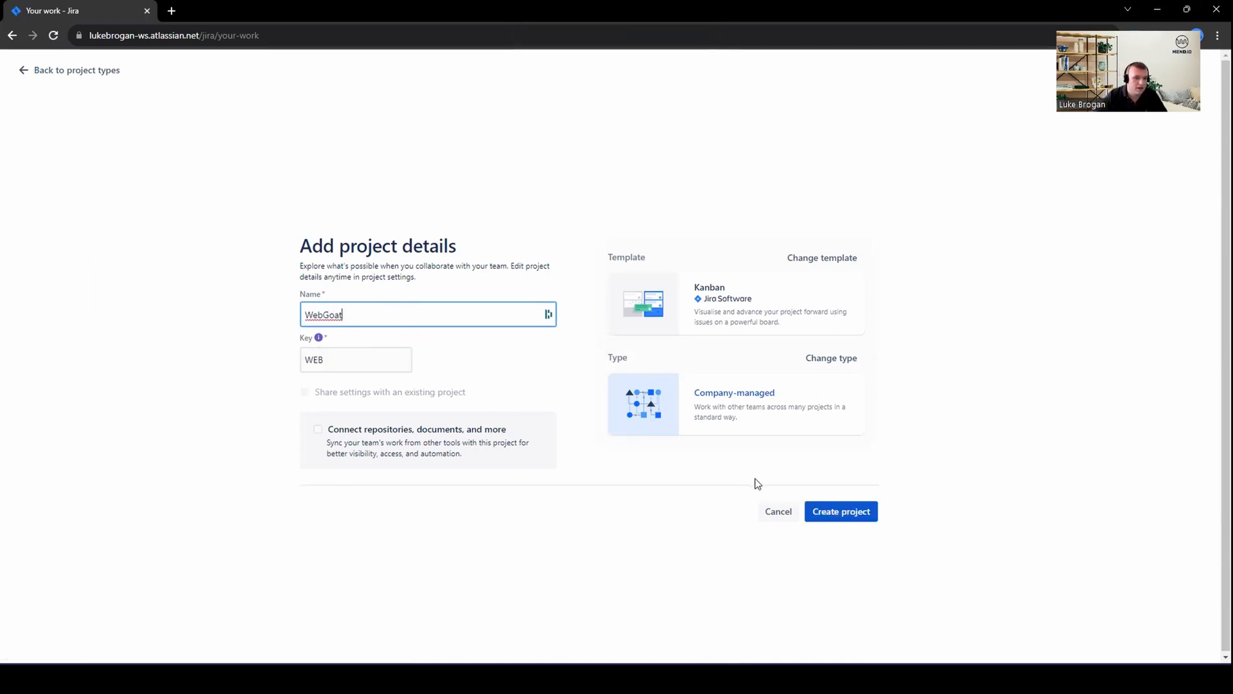
left_click(840, 512)
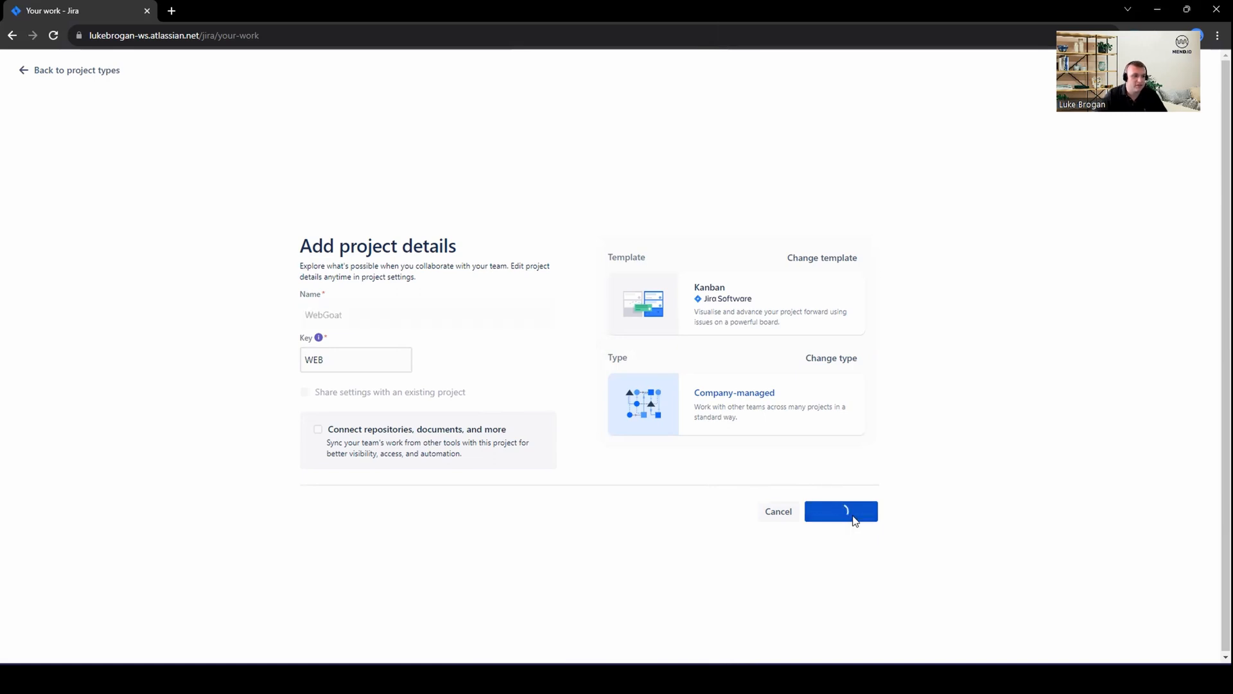
left_click(840, 511)
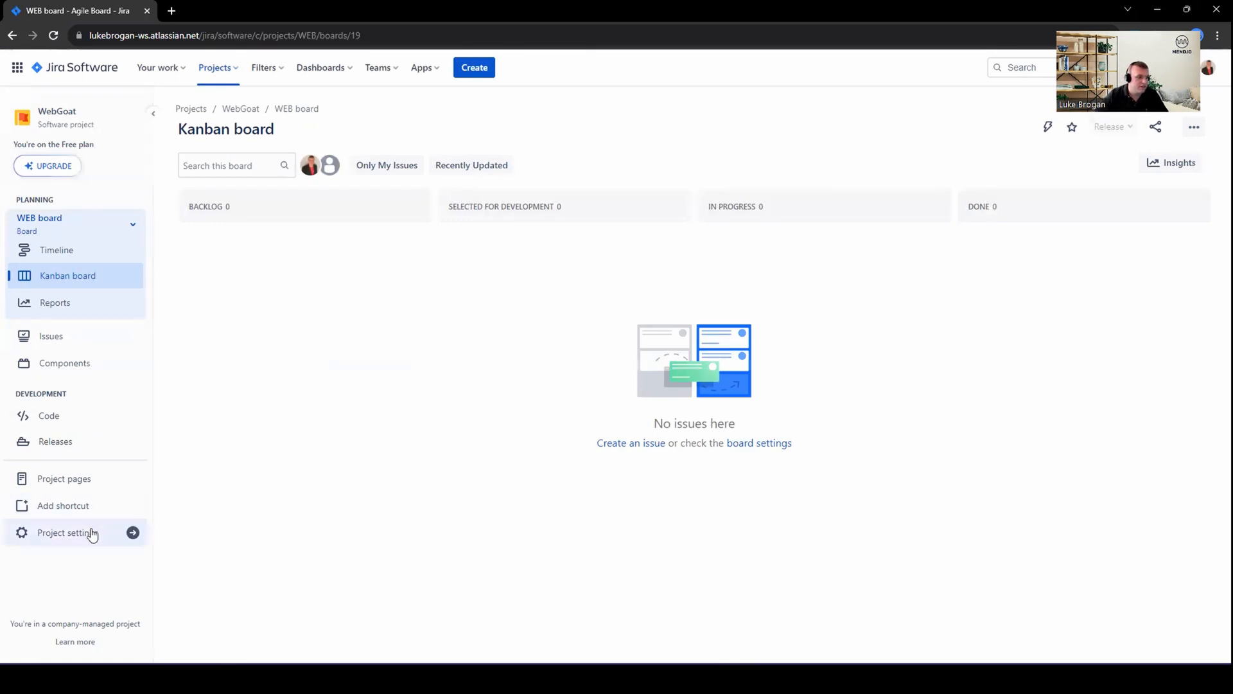
Enable the Security toggle under Development in WebGoat's Project settings > Features.
left_click(66, 531)
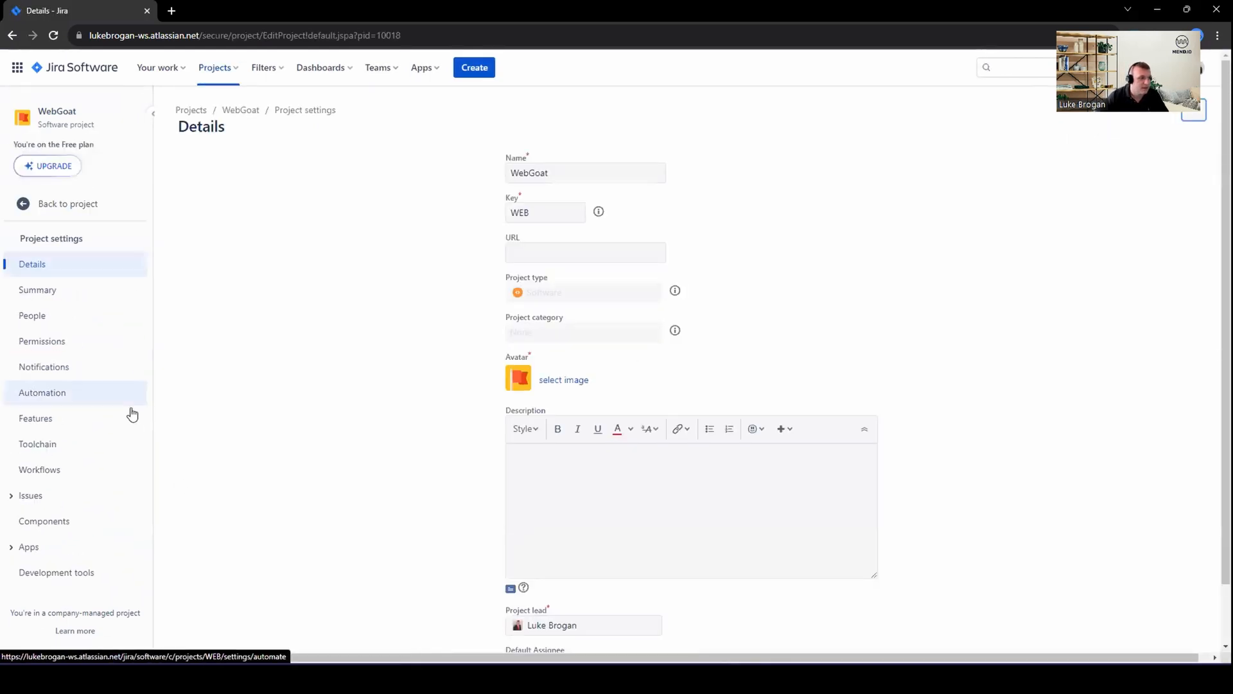
left_click(35, 418)
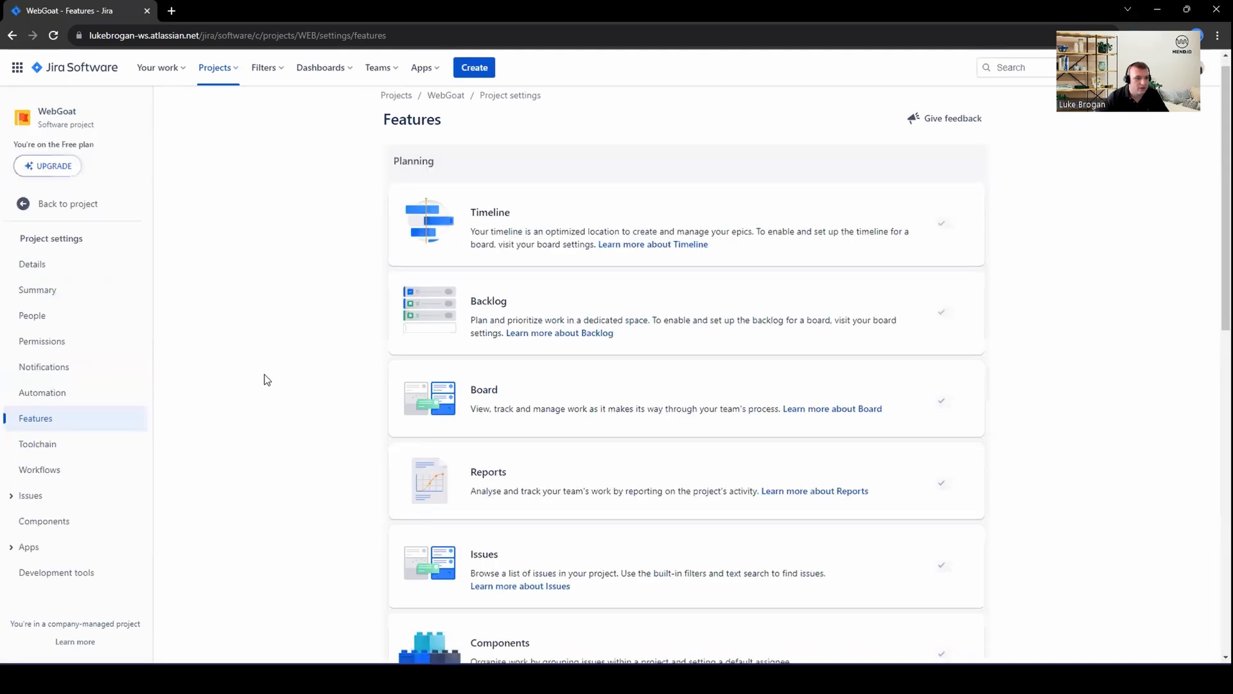
scroll("down", 3)
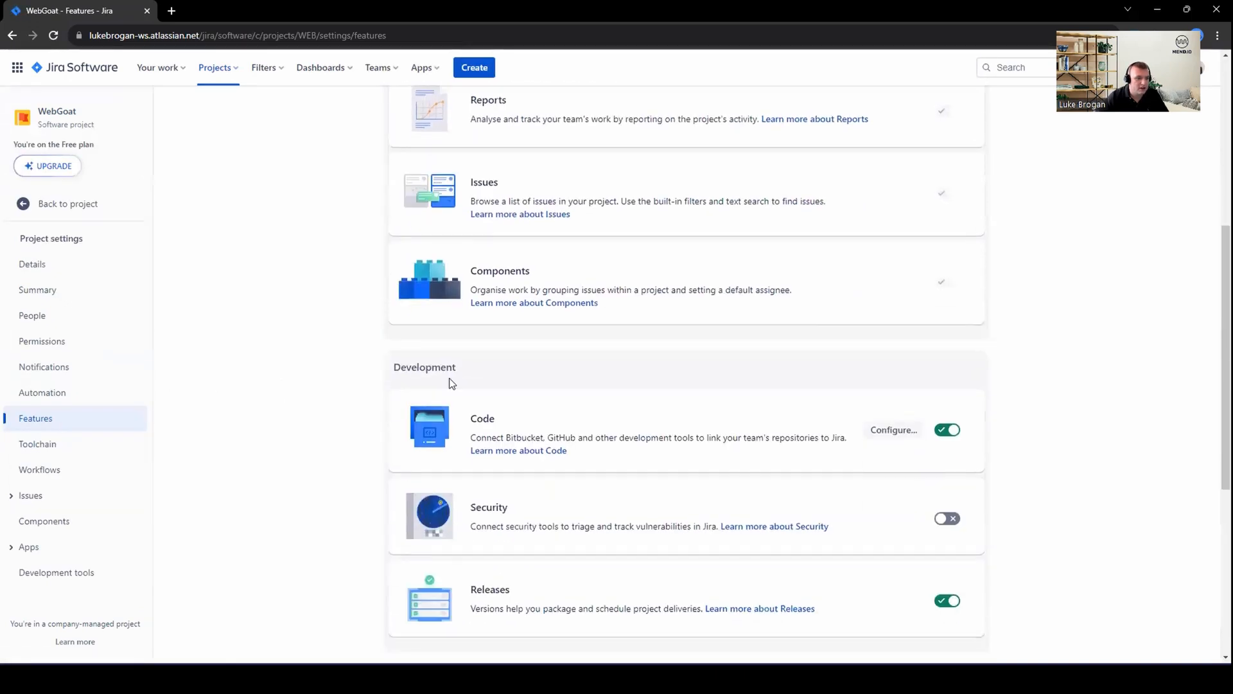
mouse_move(465, 511)
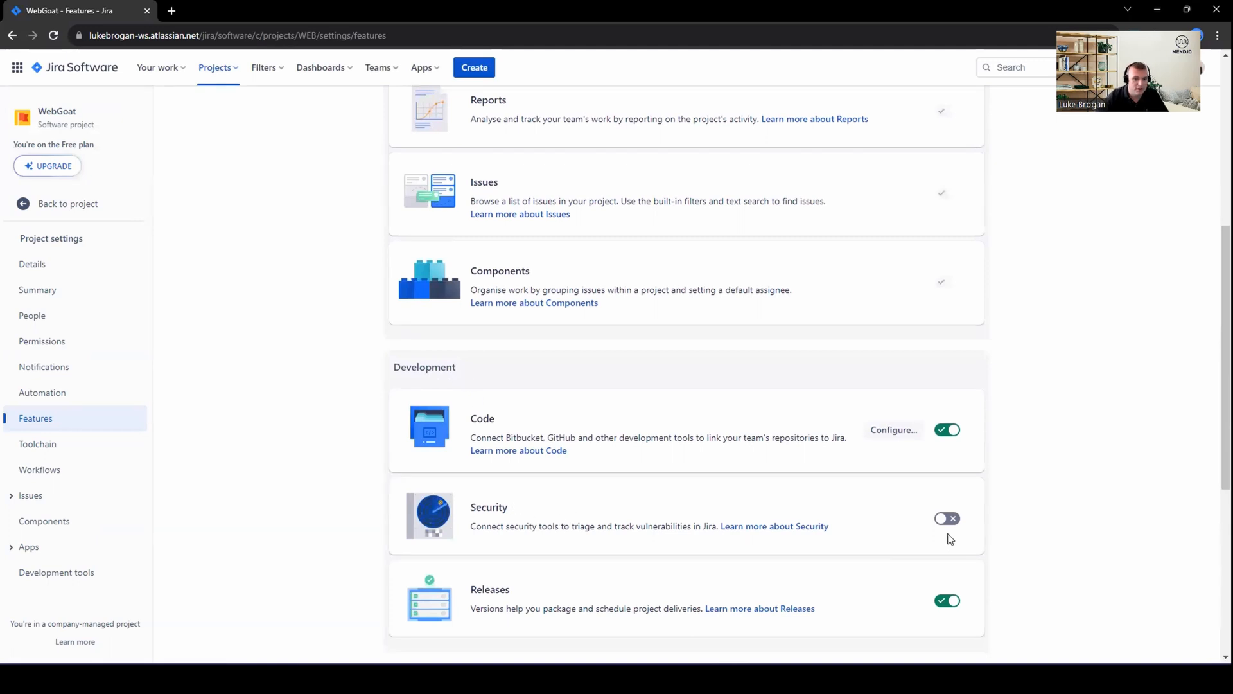
left_click(947, 518)
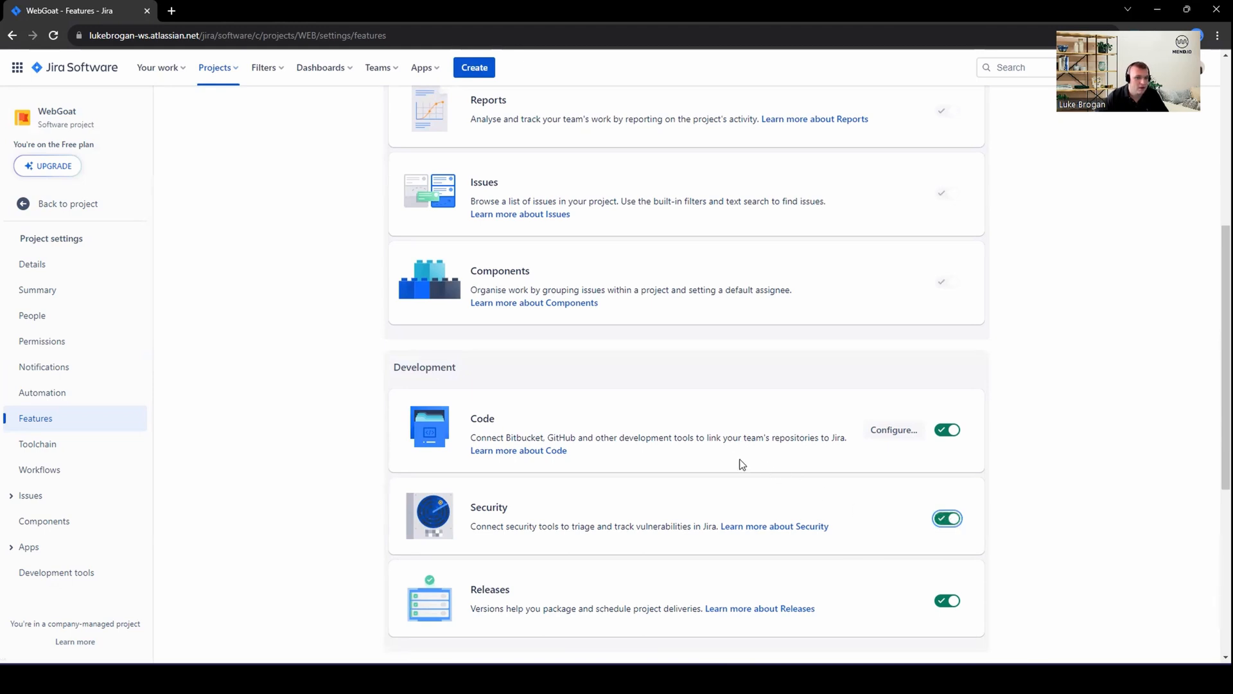
left_click(421, 67)
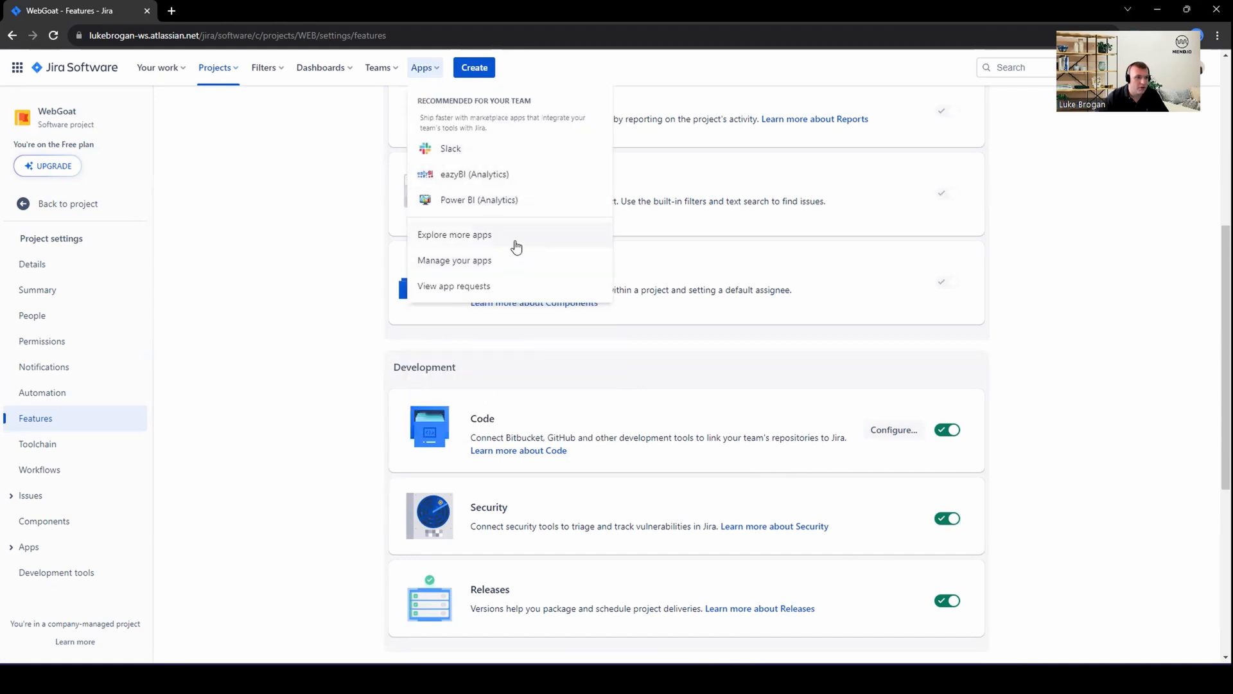
Find 'mend' in the marketplace, install Mend Integration for Jira Cloud, and go to Get started.
left_click(453, 234)
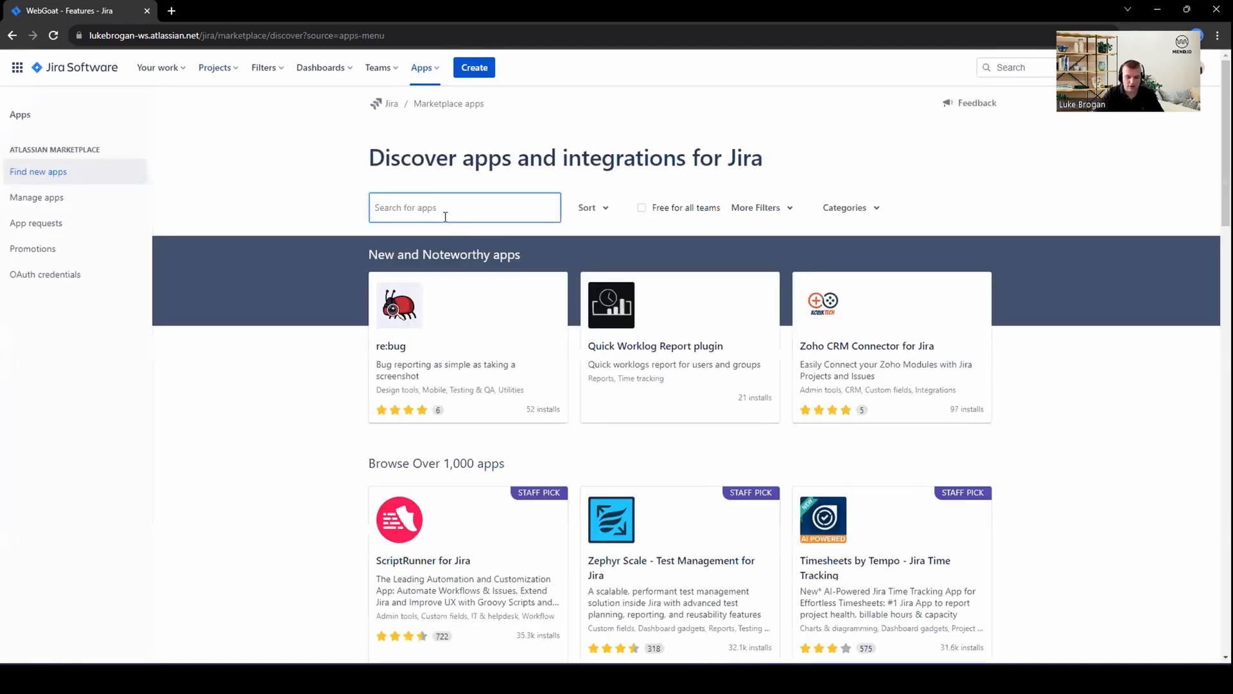
type("mend")
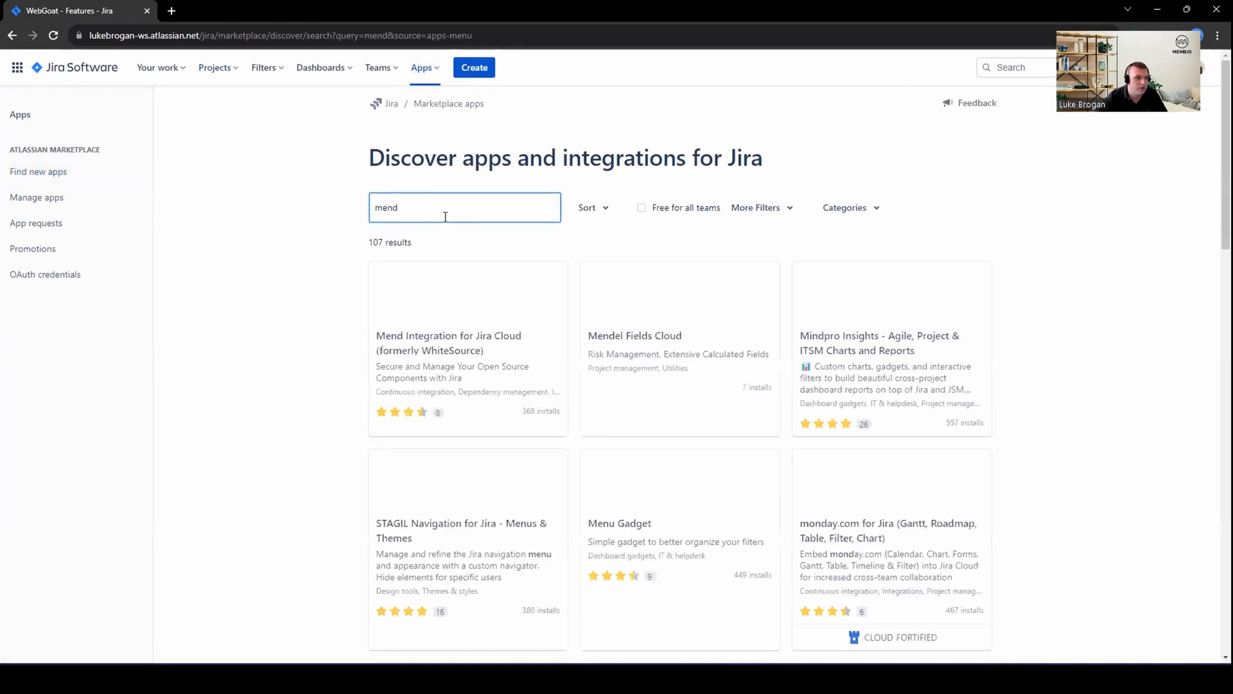
left_click(448, 341)
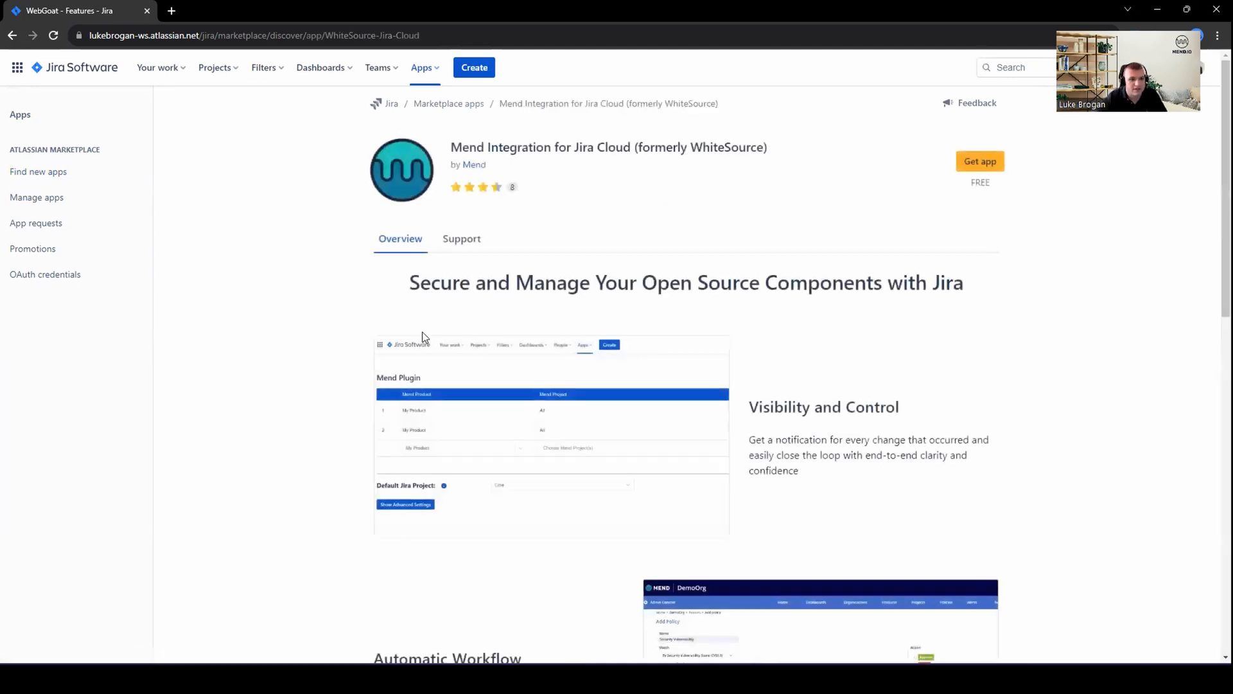
left_click(979, 162)
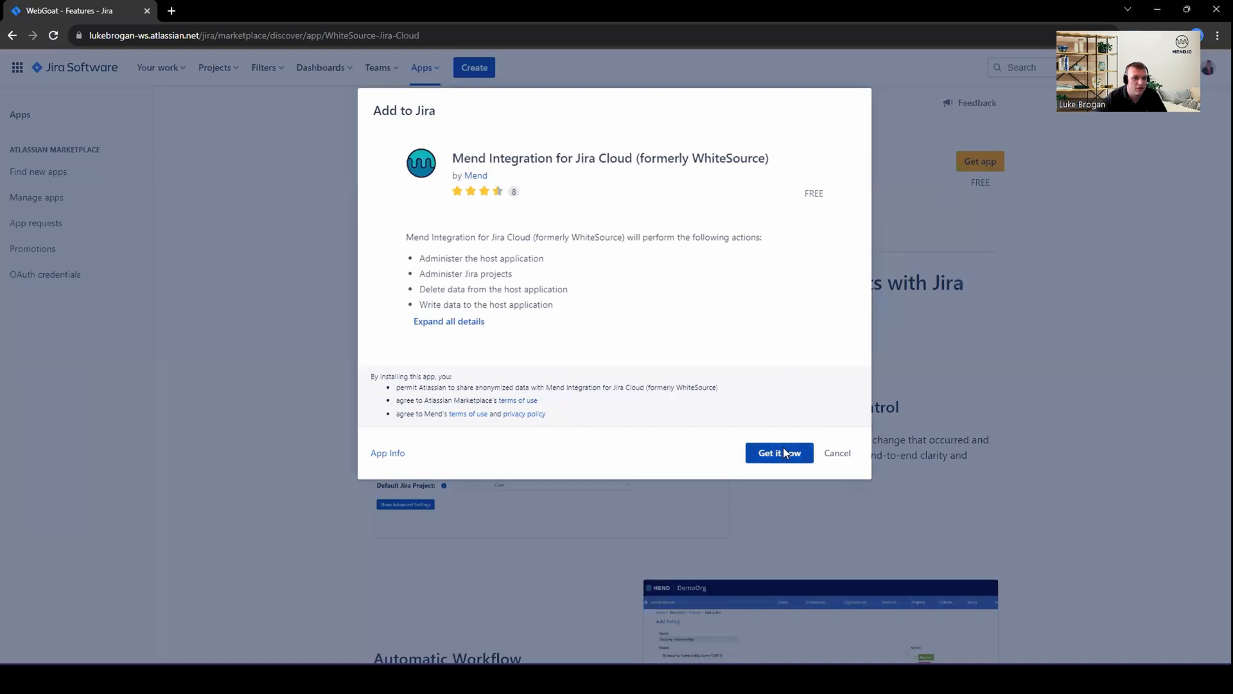
left_click(778, 452)
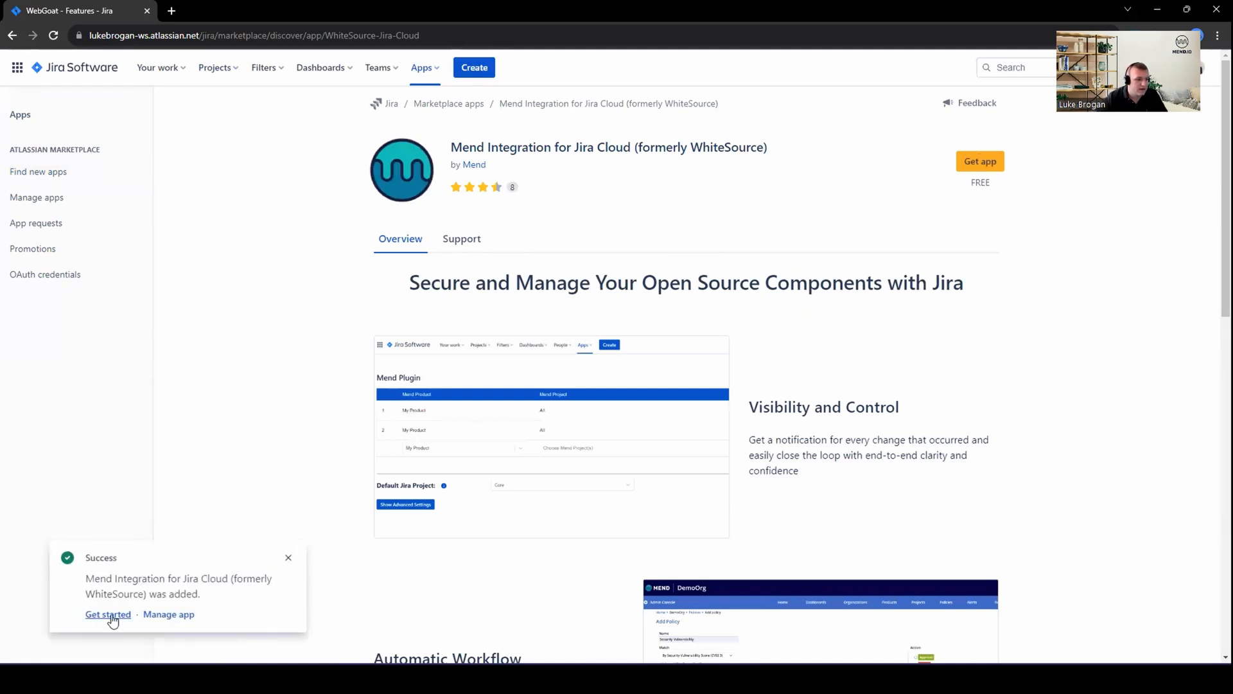
left_click(108, 614)
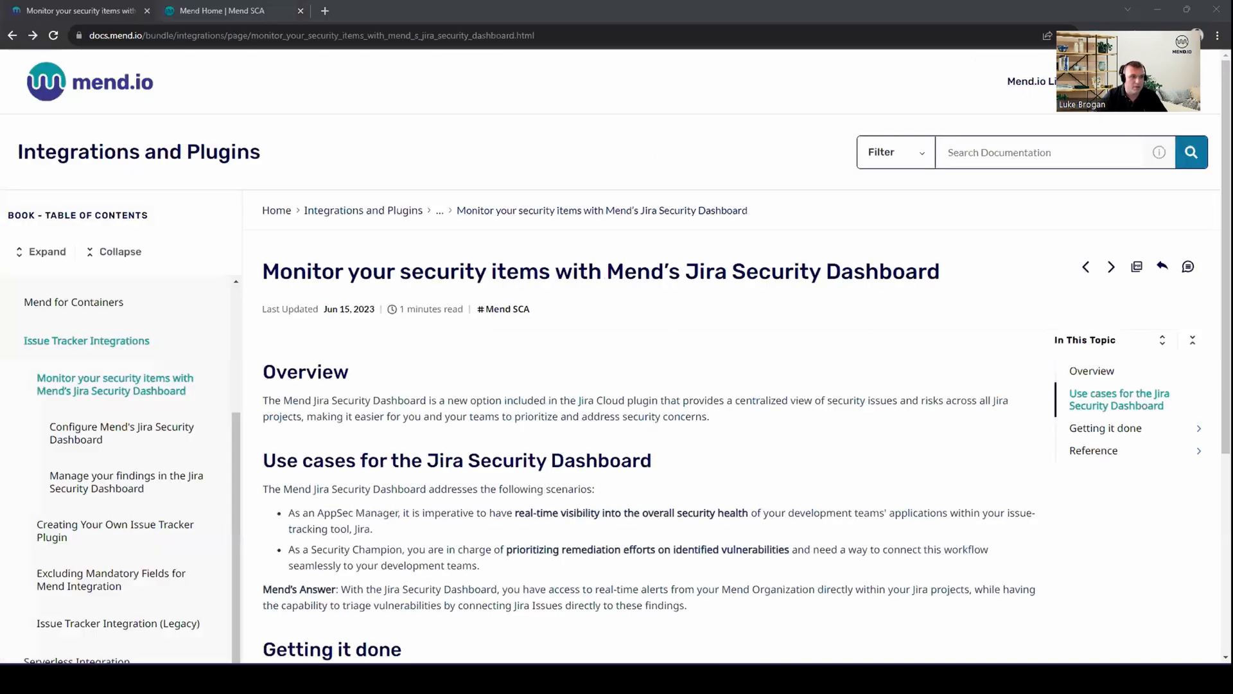
Switch to Mend SCA and check that Luke Brogan Corp - CI/CD is the current organization.
left_click(219, 11)
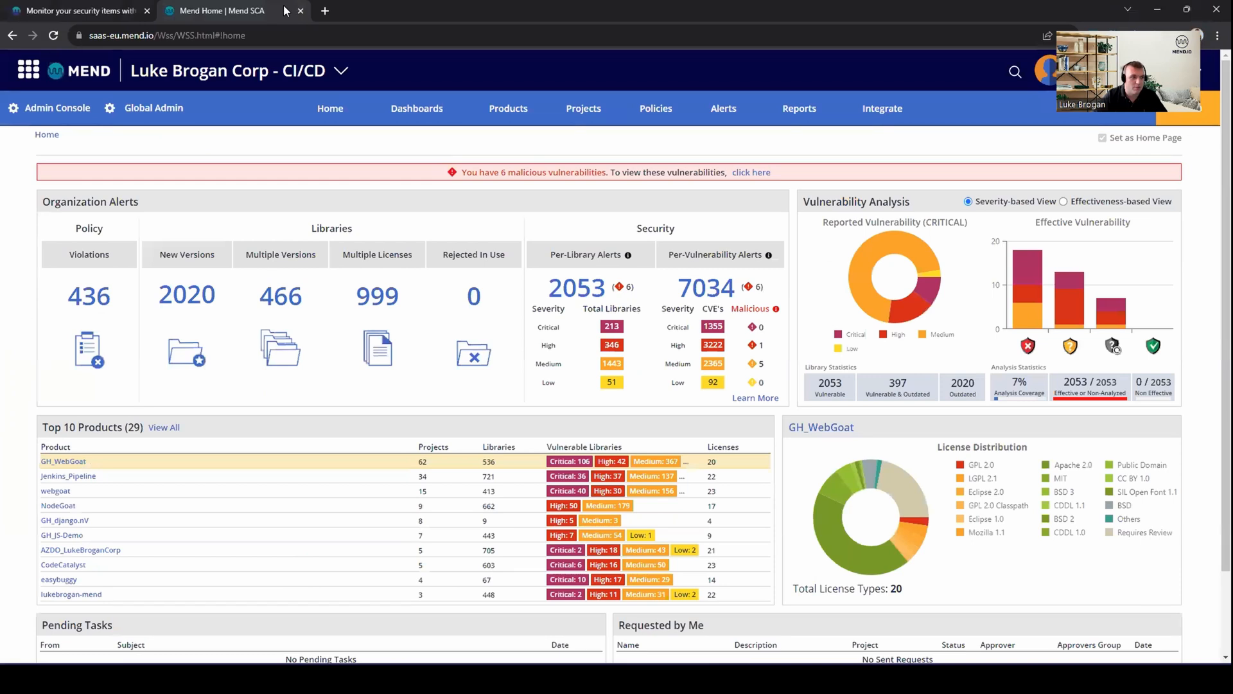
mouse_move(281, 97)
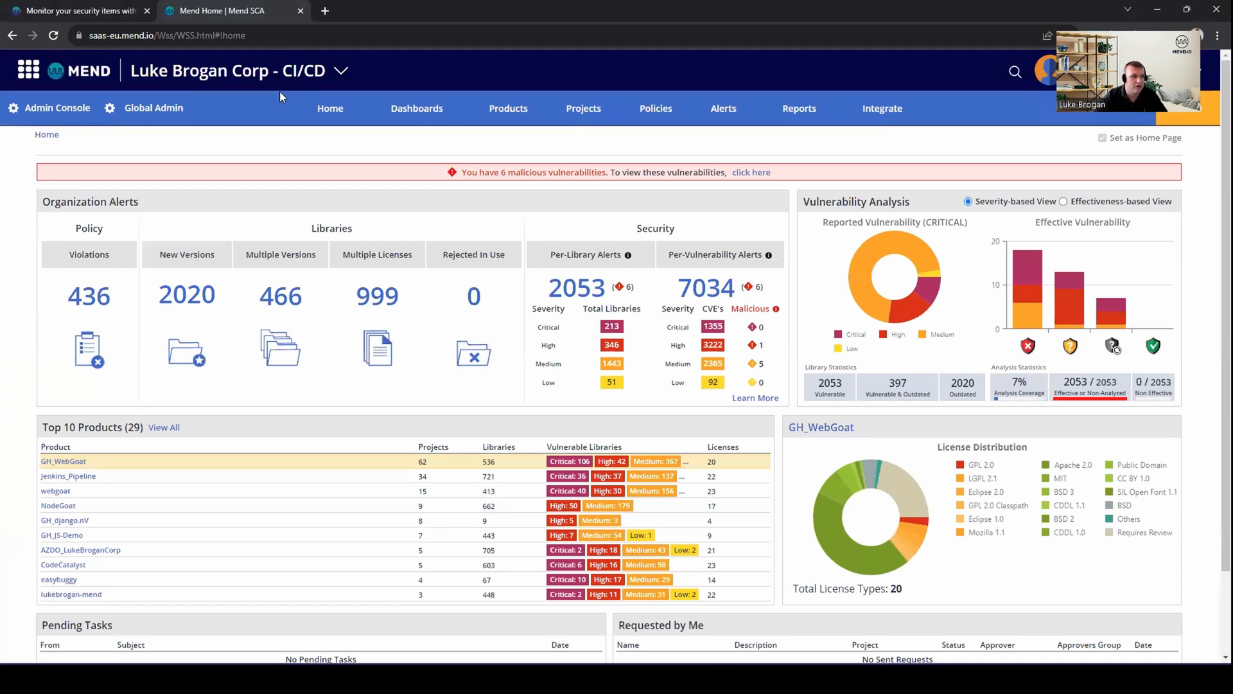
mouse_move(374, 104)
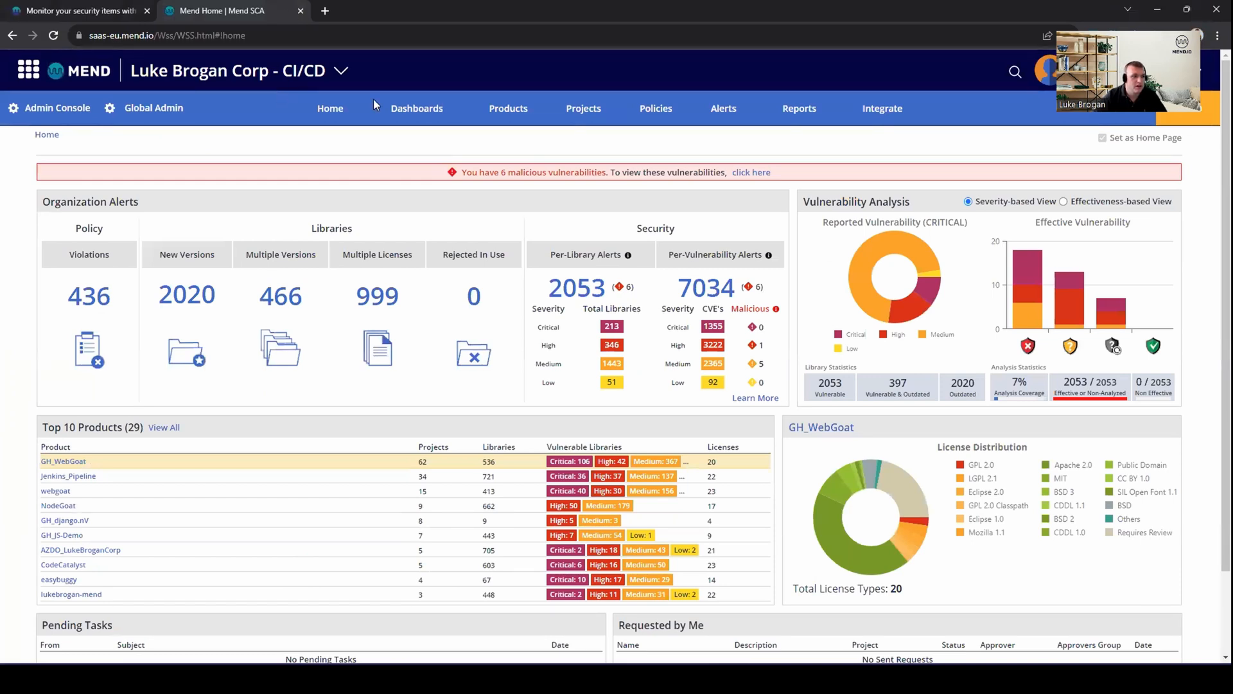
left_click(342, 71)
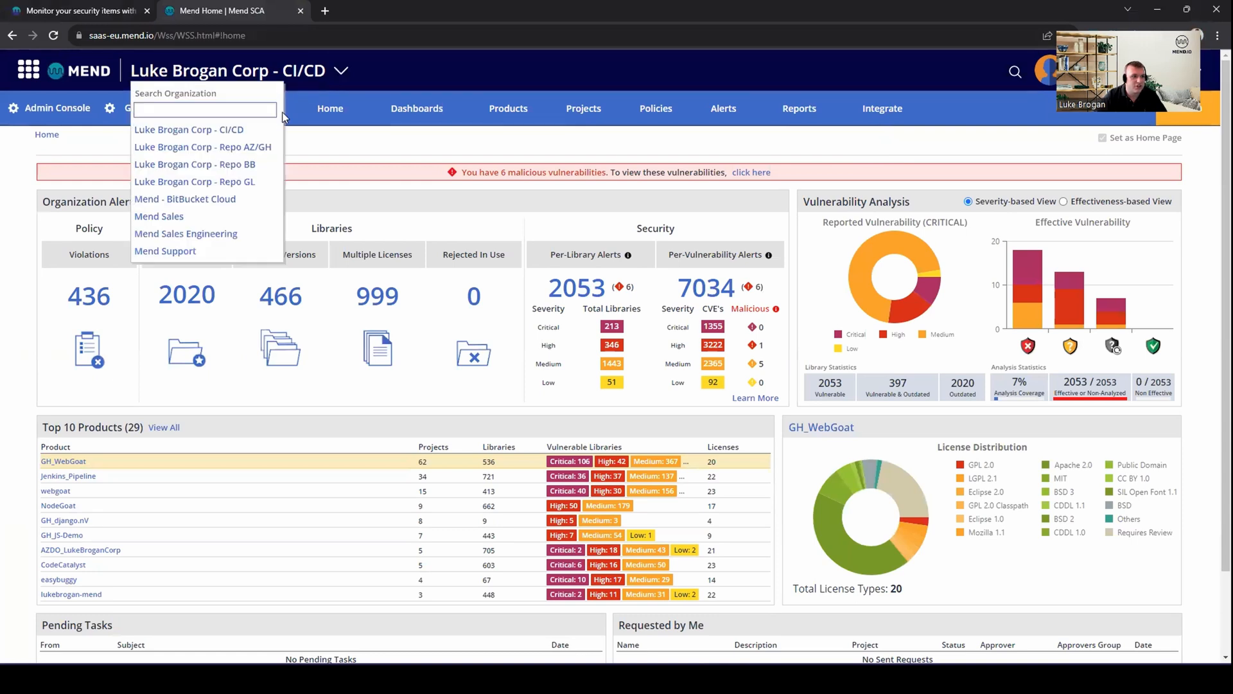
left_click(237, 71)
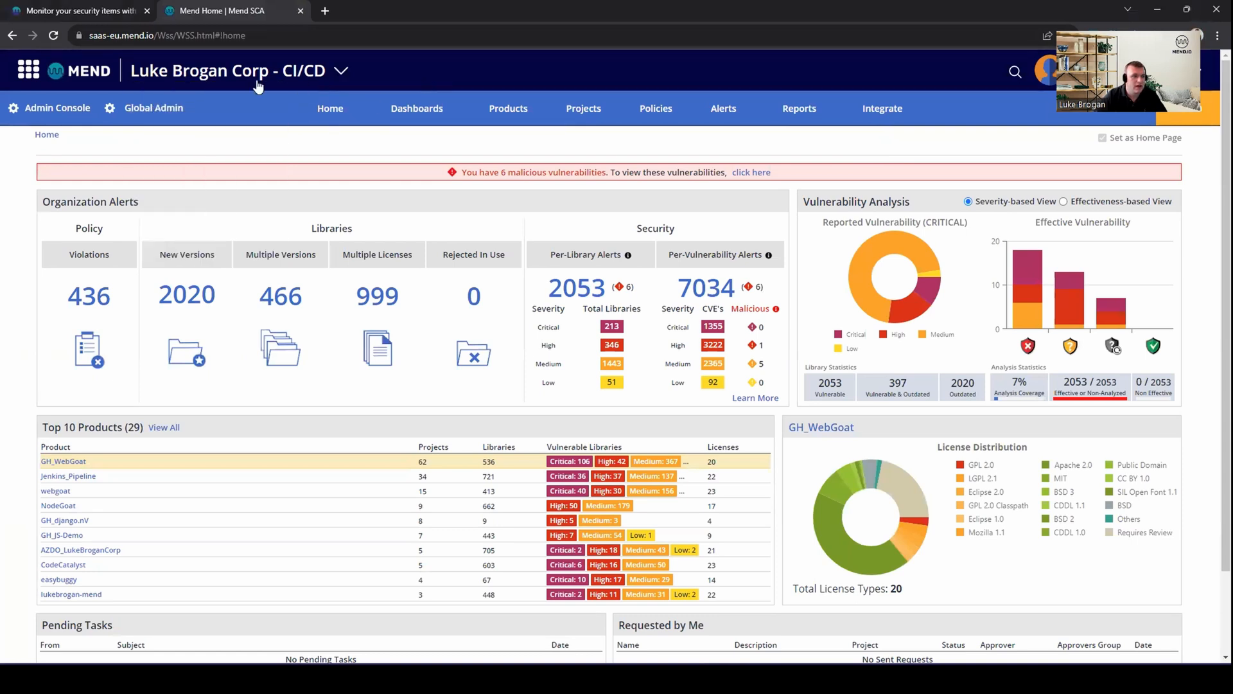
mouse_move(251, 82)
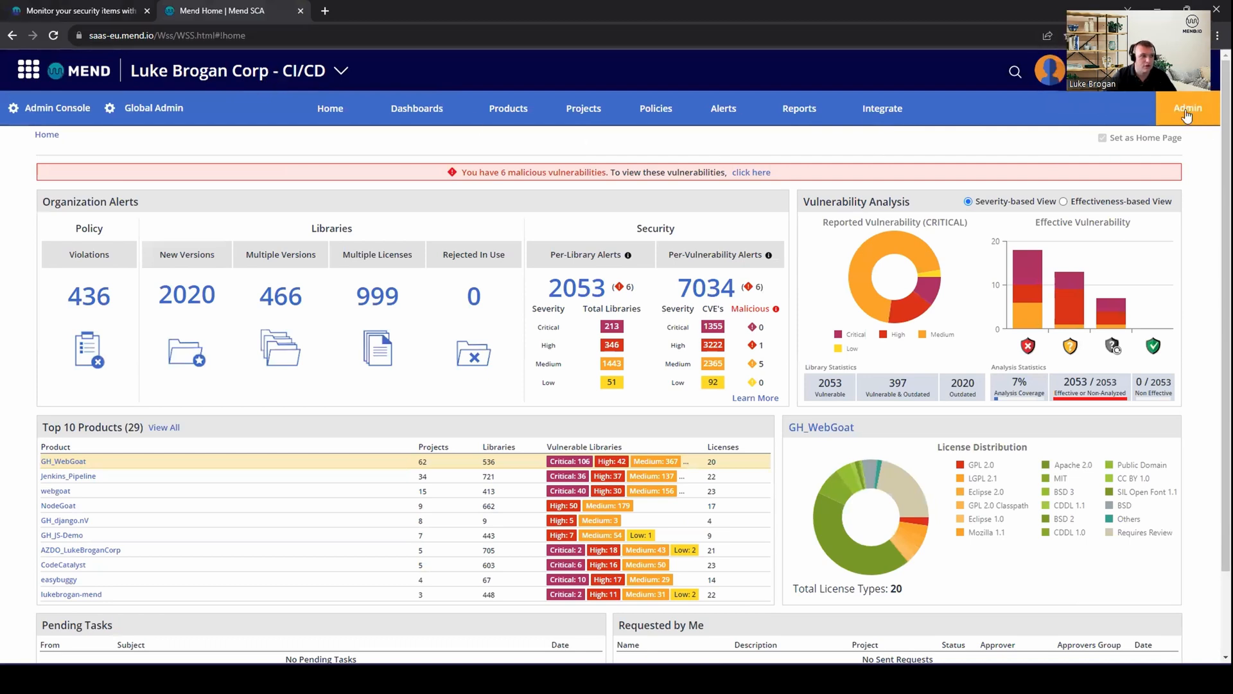
Generate an activation key in Admin > Issue Tracker Settings and copy the license key.
left_click(1187, 108)
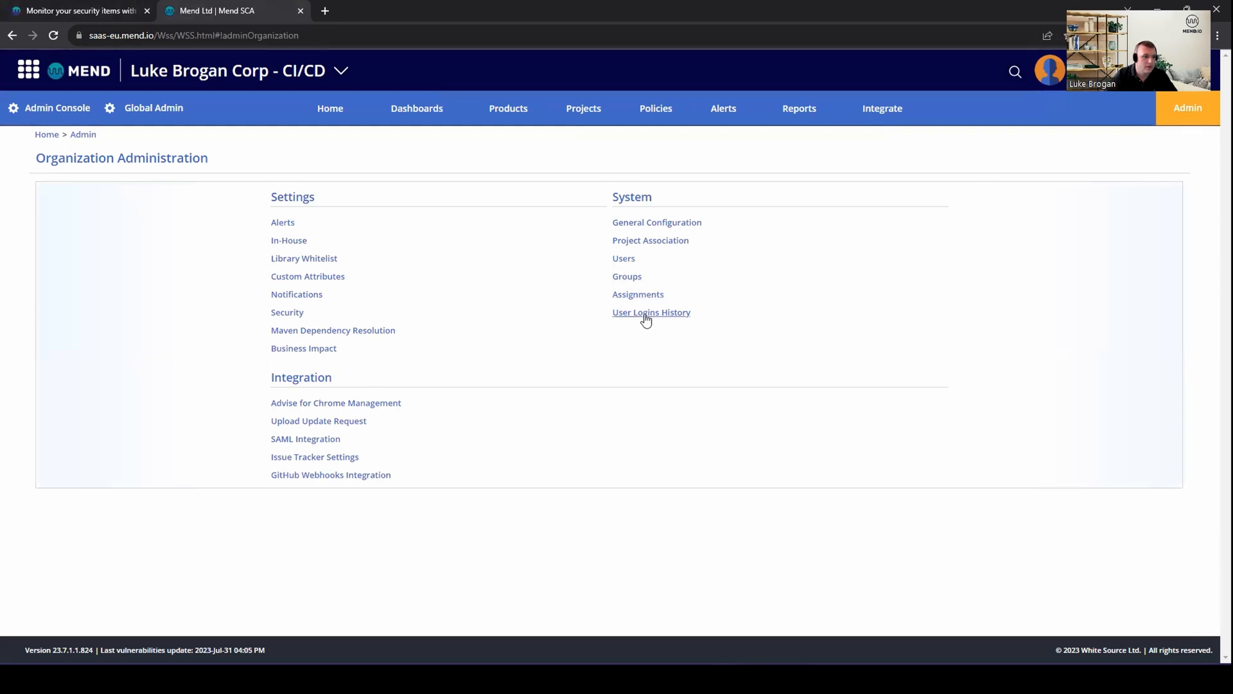
mouse_move(313, 457)
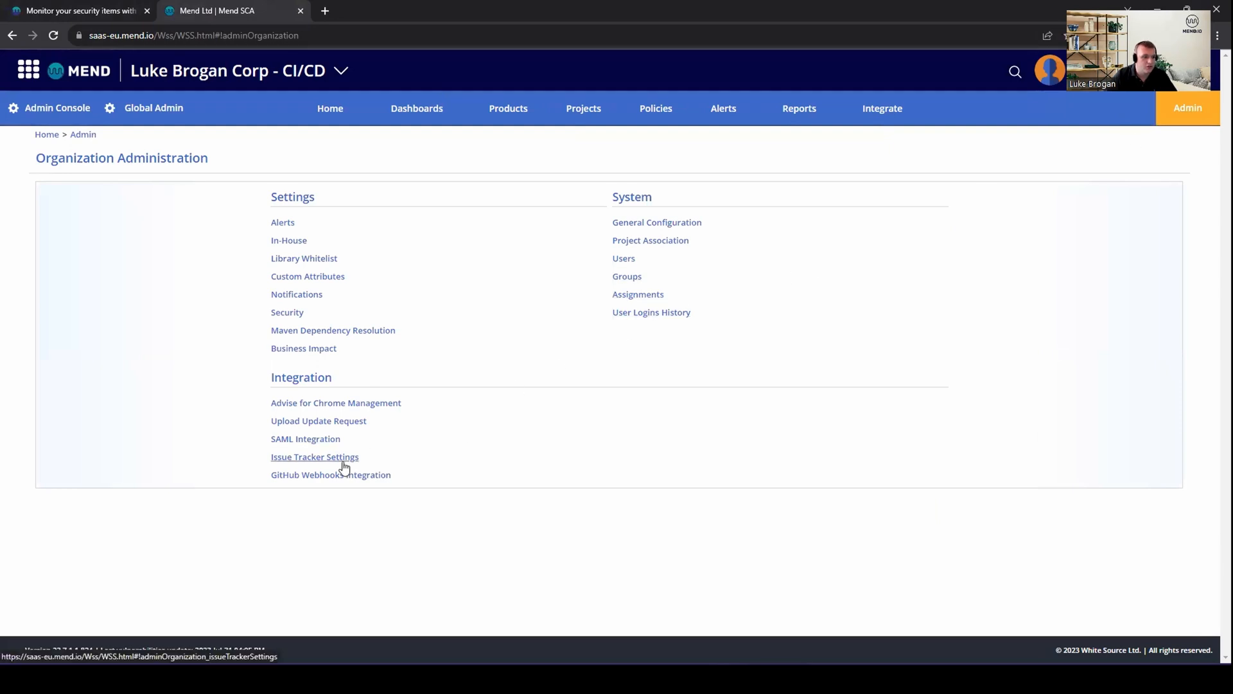
left_click(313, 457)
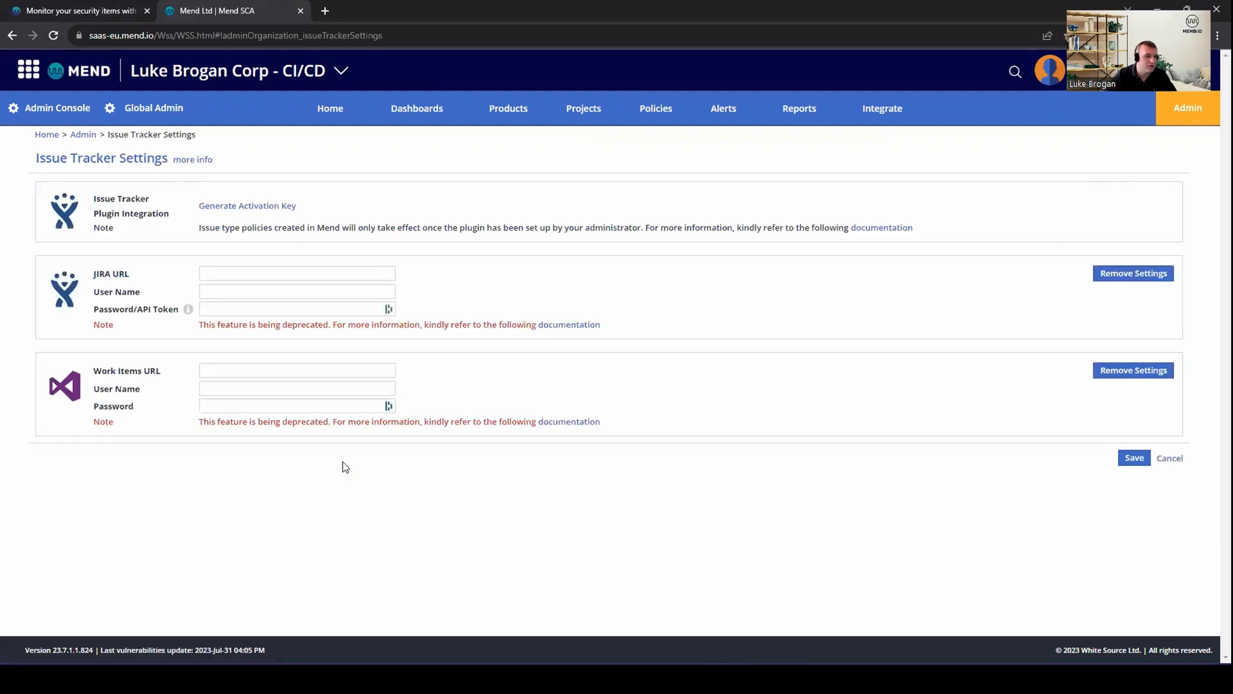
left_click(246, 206)
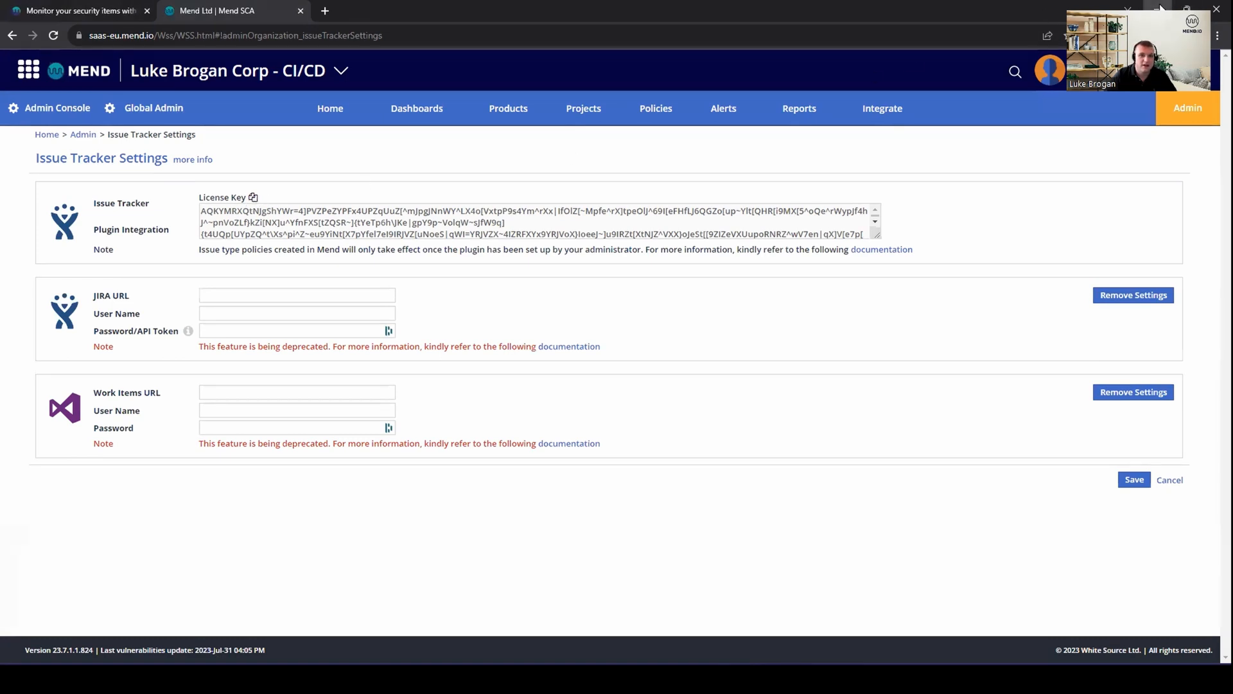
left_click(232, 11)
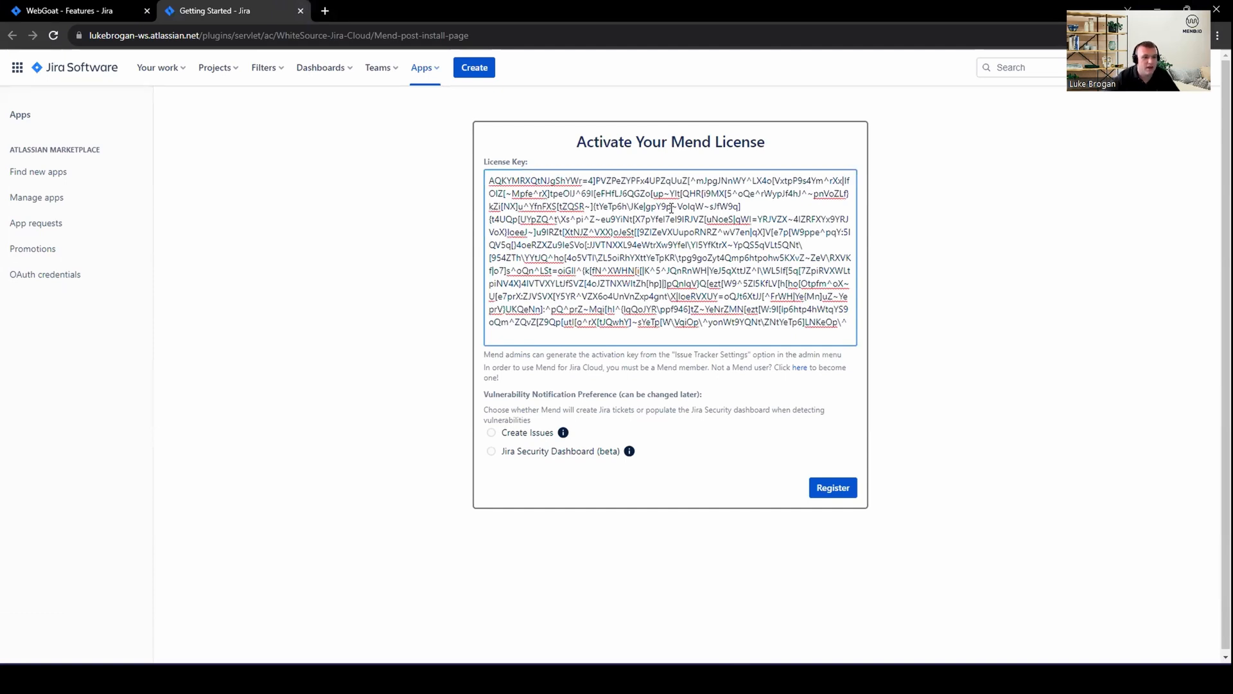
mouse_move(695, 381)
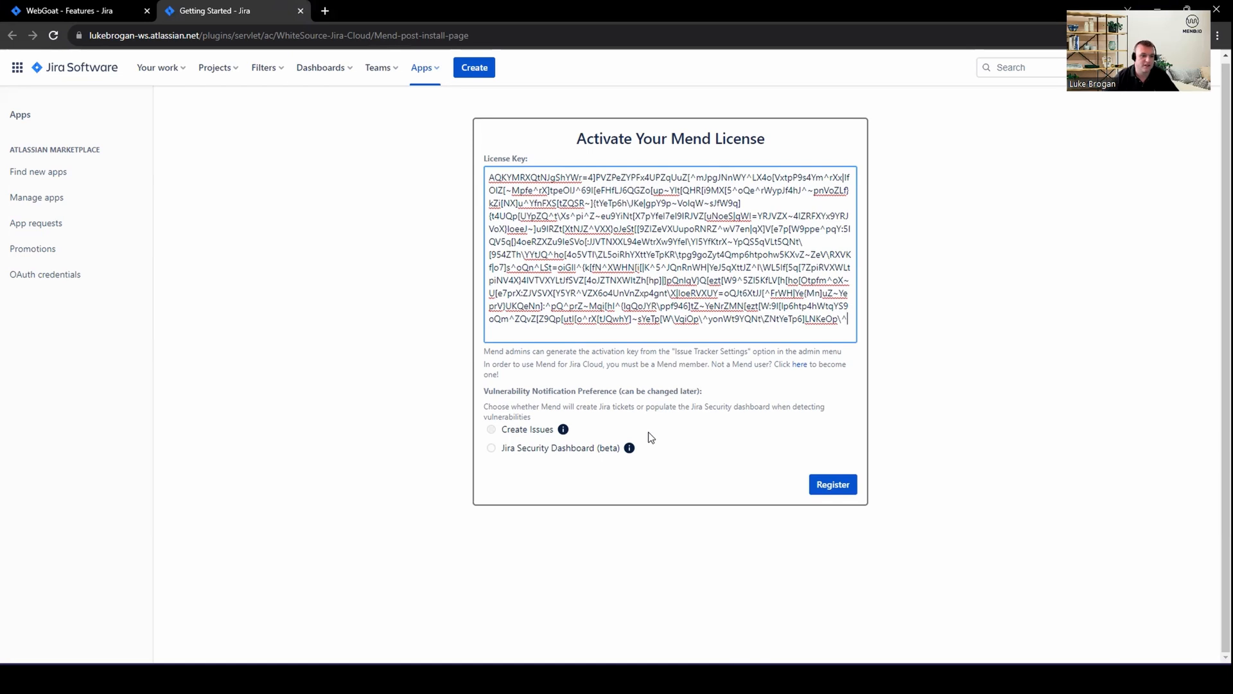
Register the pasted Mend license with the Jira Security Dashboard (beta) option selected.
left_click(491, 447)
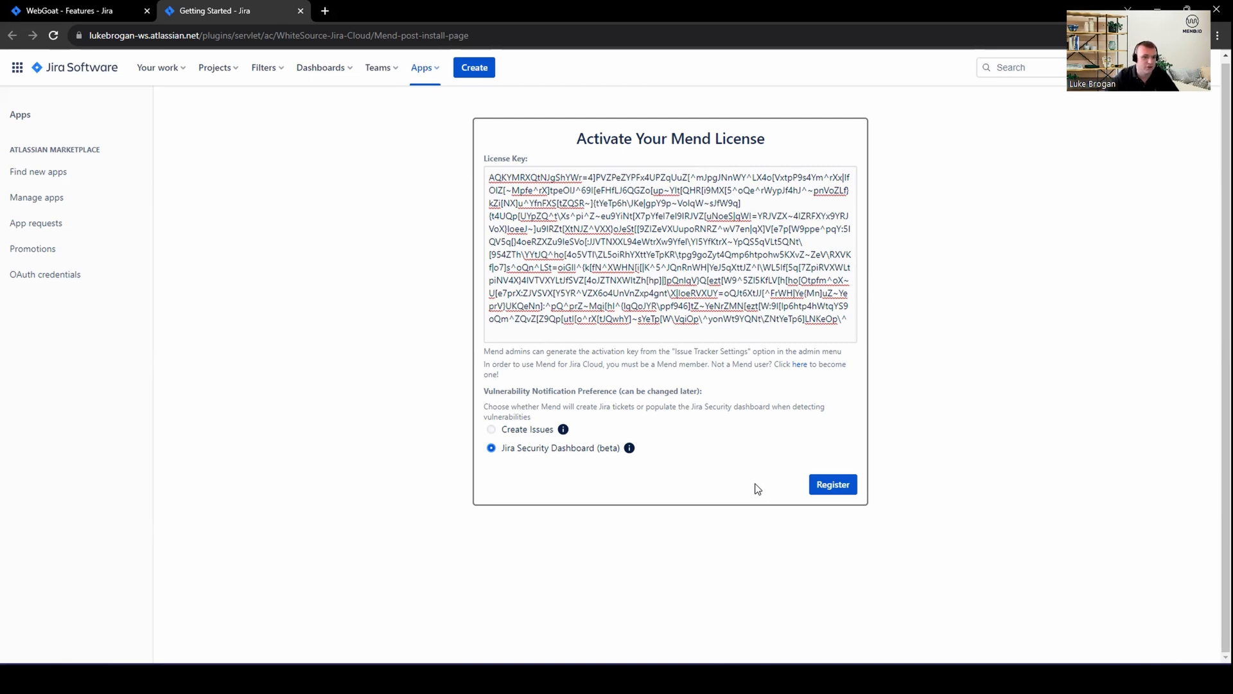
left_click(831, 484)
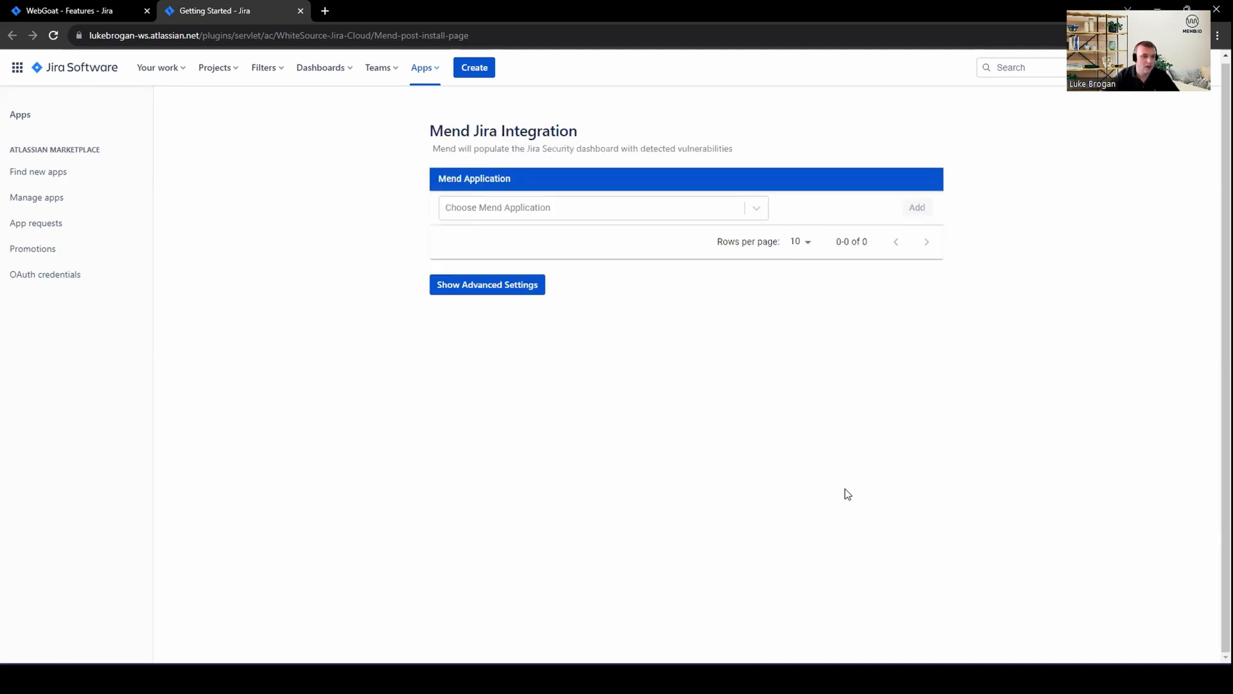
mouse_move(898, 496)
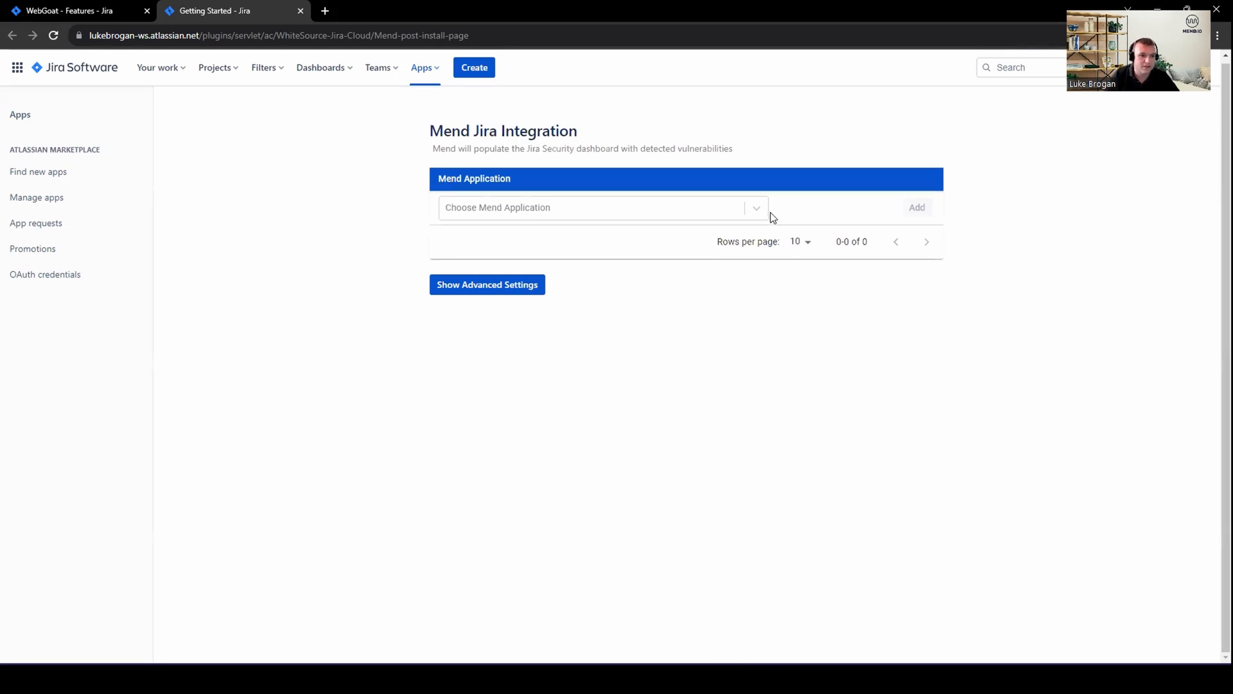
Add the webgoat application from the Choose Mend Application list.
left_click(601, 206)
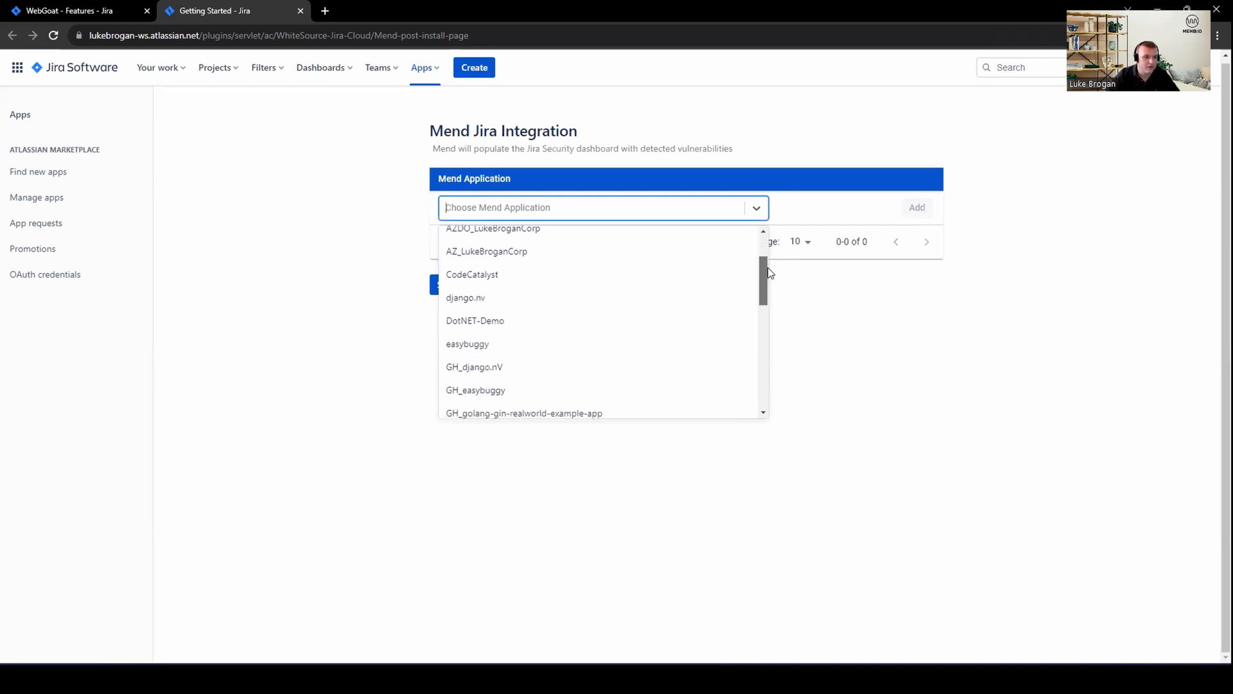
scroll("down", 3)
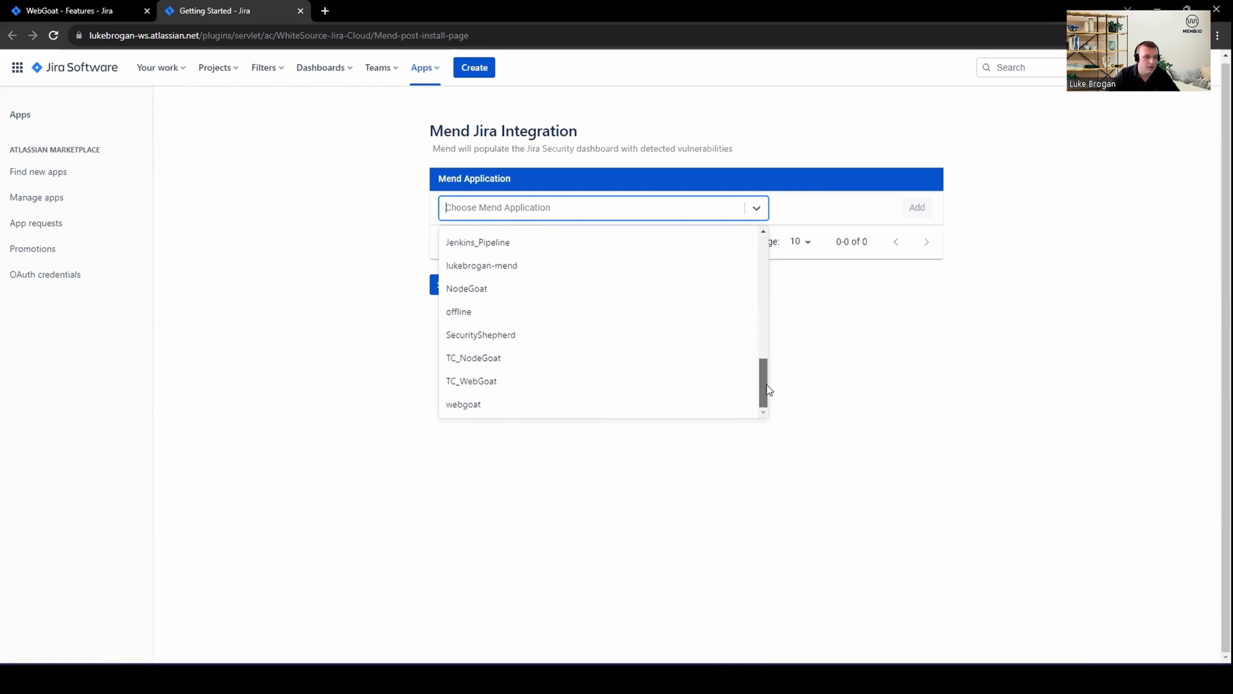
left_click(464, 403)
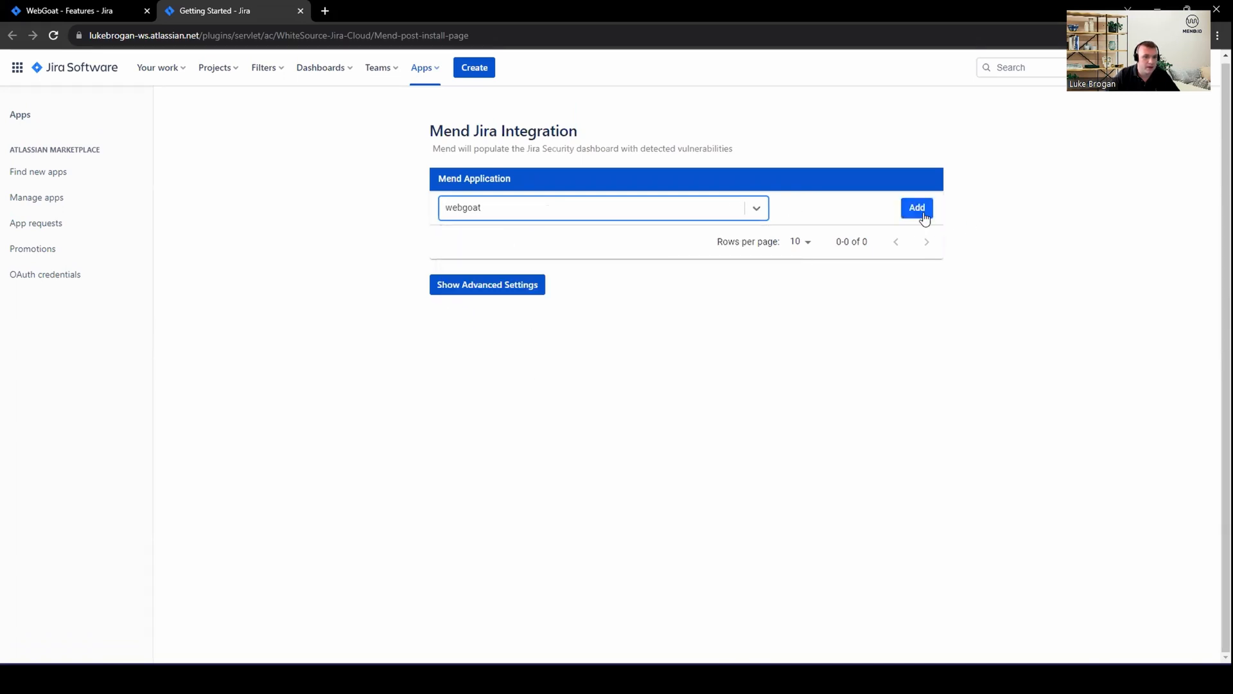
left_click(916, 208)
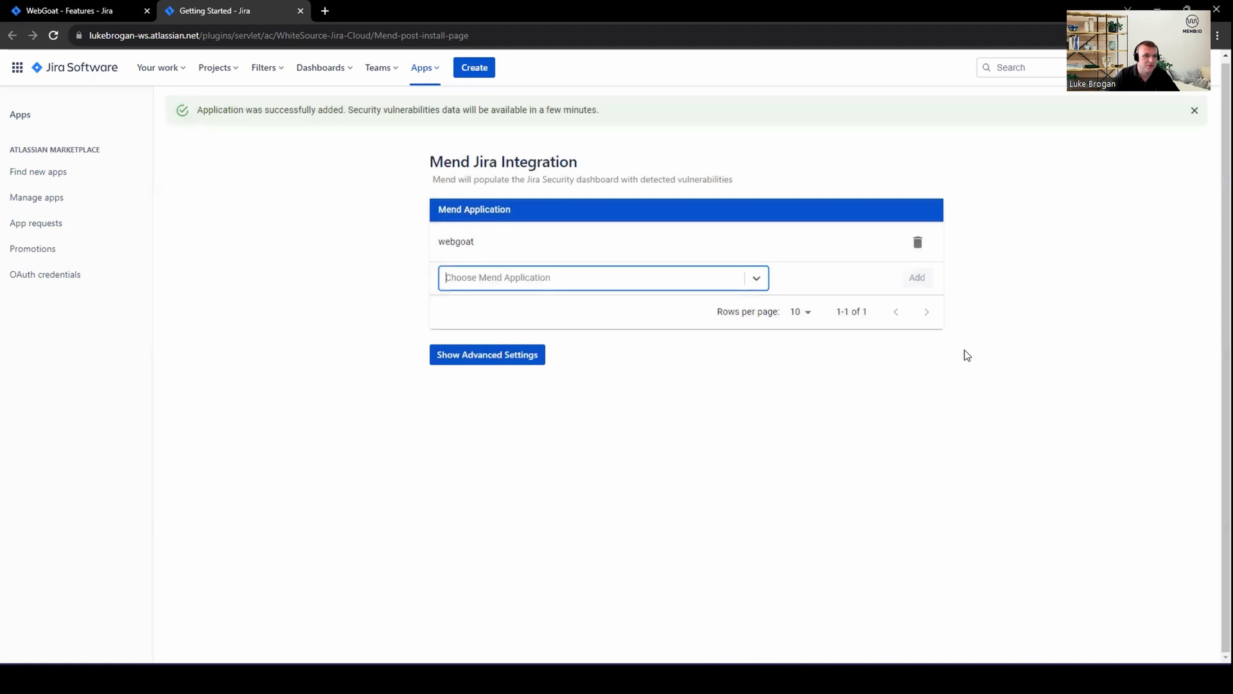
mouse_move(656, 321)
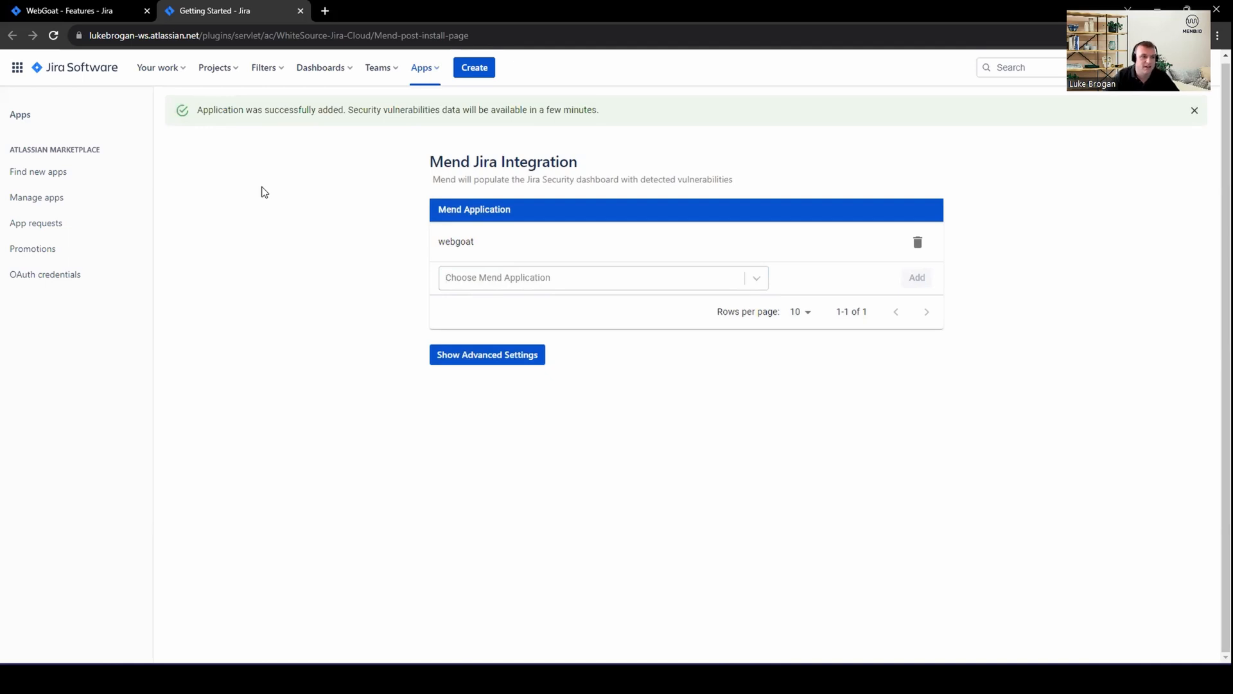
mouse_move(321, 204)
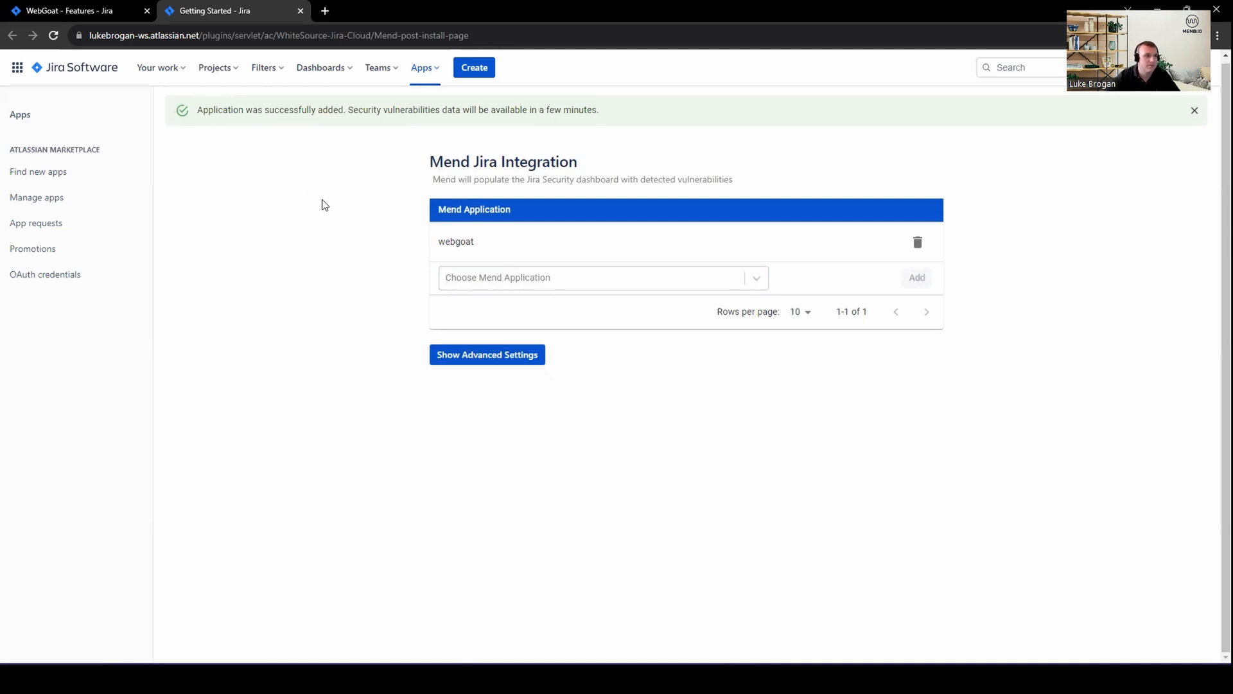
left_click(216, 67)
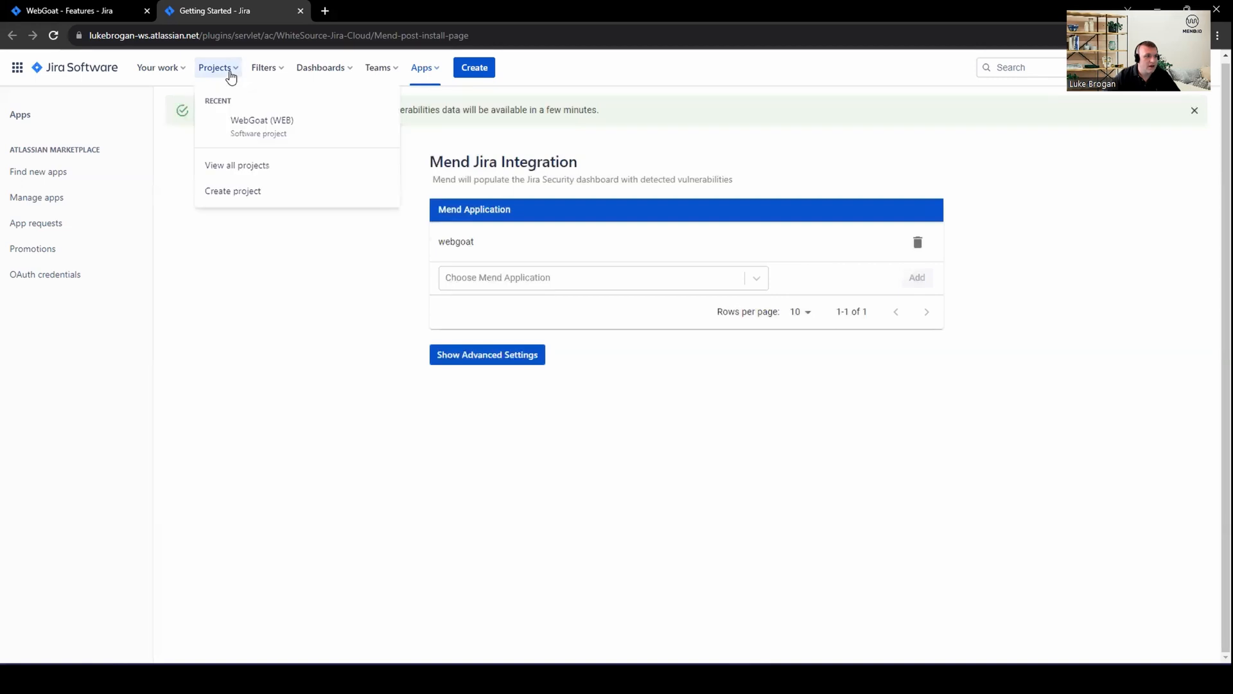
Go to the WebGoat (WEB) project and its Project settings Toolchain page.
left_click(262, 126)
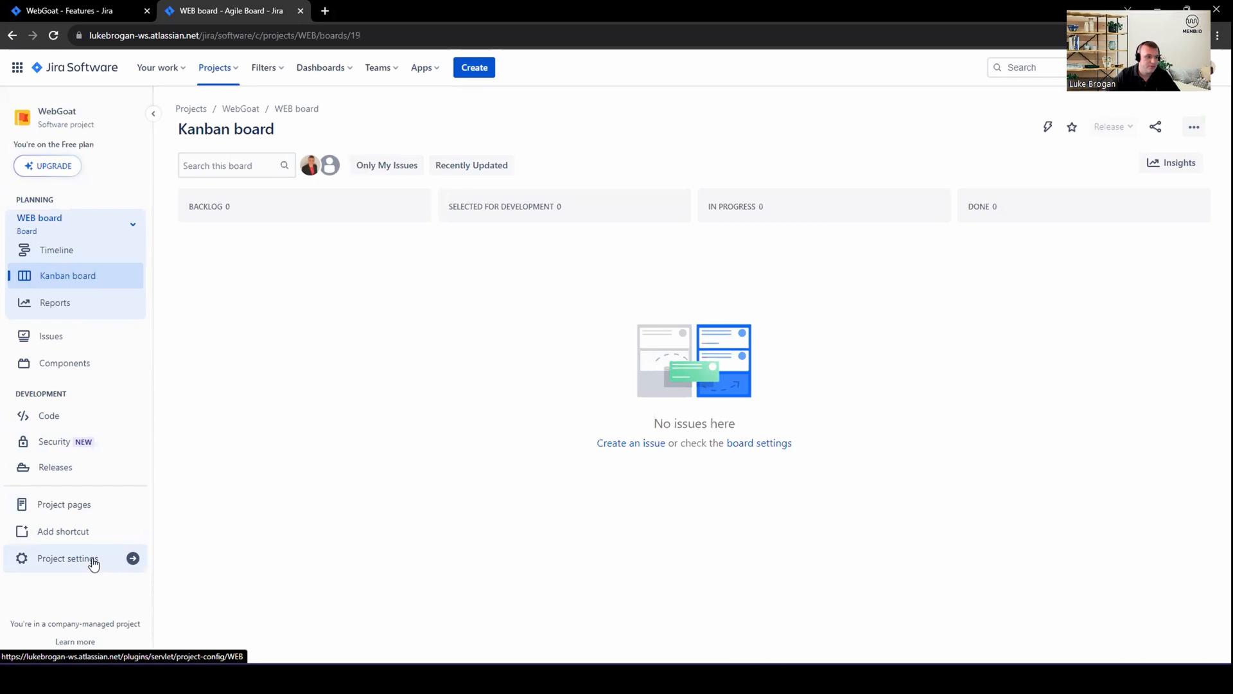
left_click(66, 559)
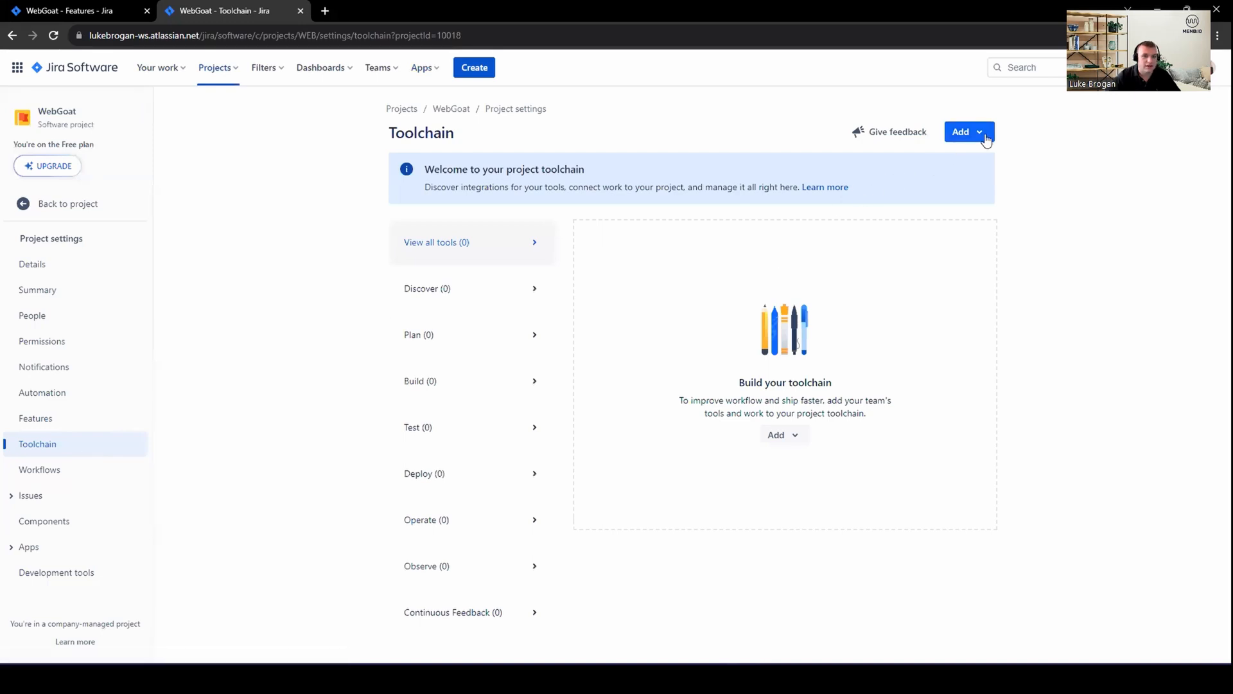
Add the Mend webgoat/develop security container to the WebGoat project toolchain.
left_click(965, 131)
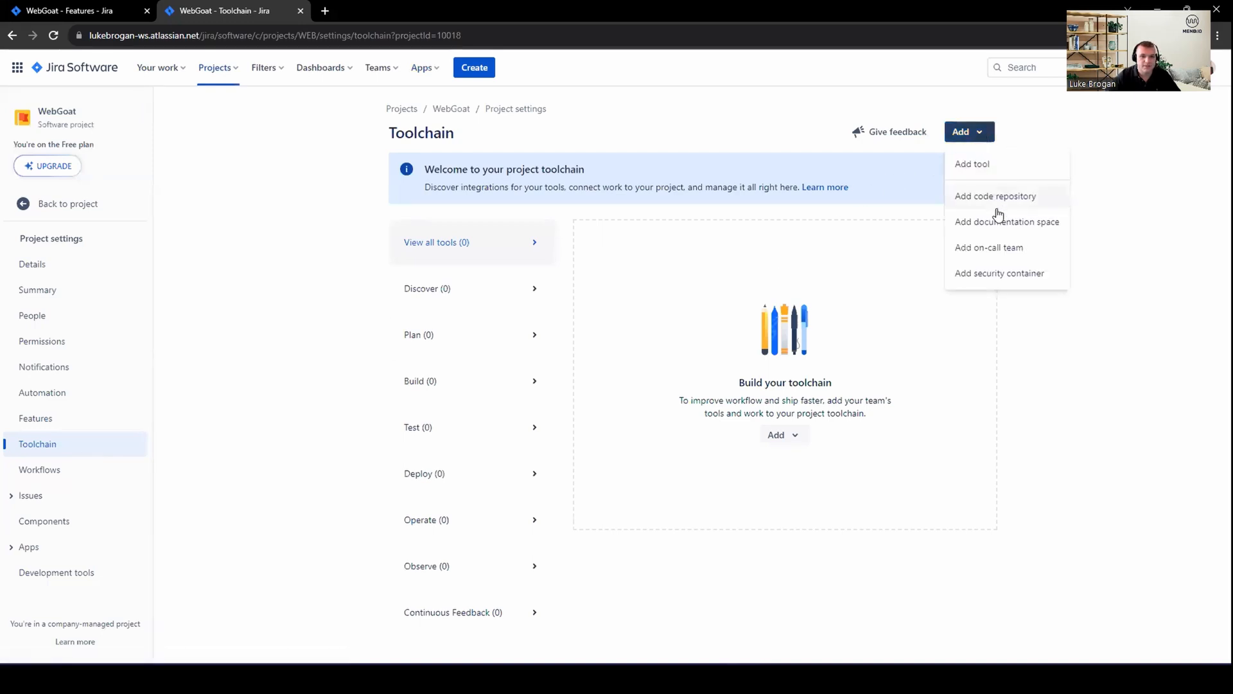
left_click(973, 163)
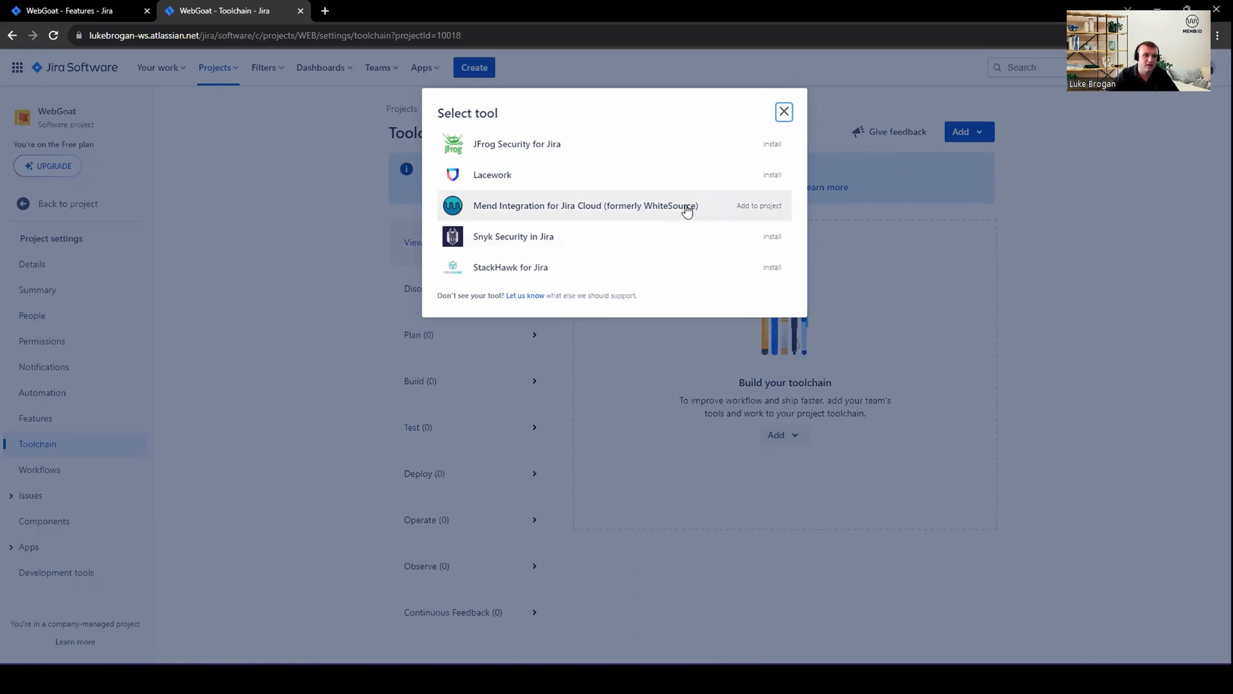
mouse_move(762, 211)
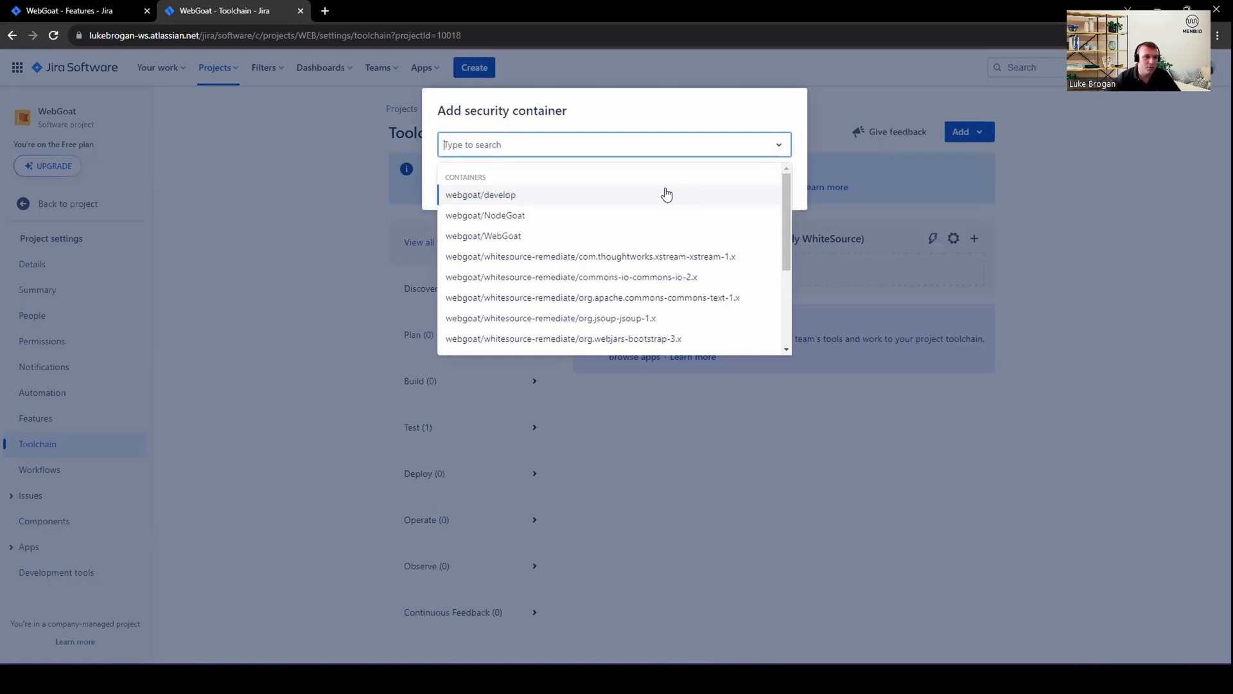
mouse_move(674, 214)
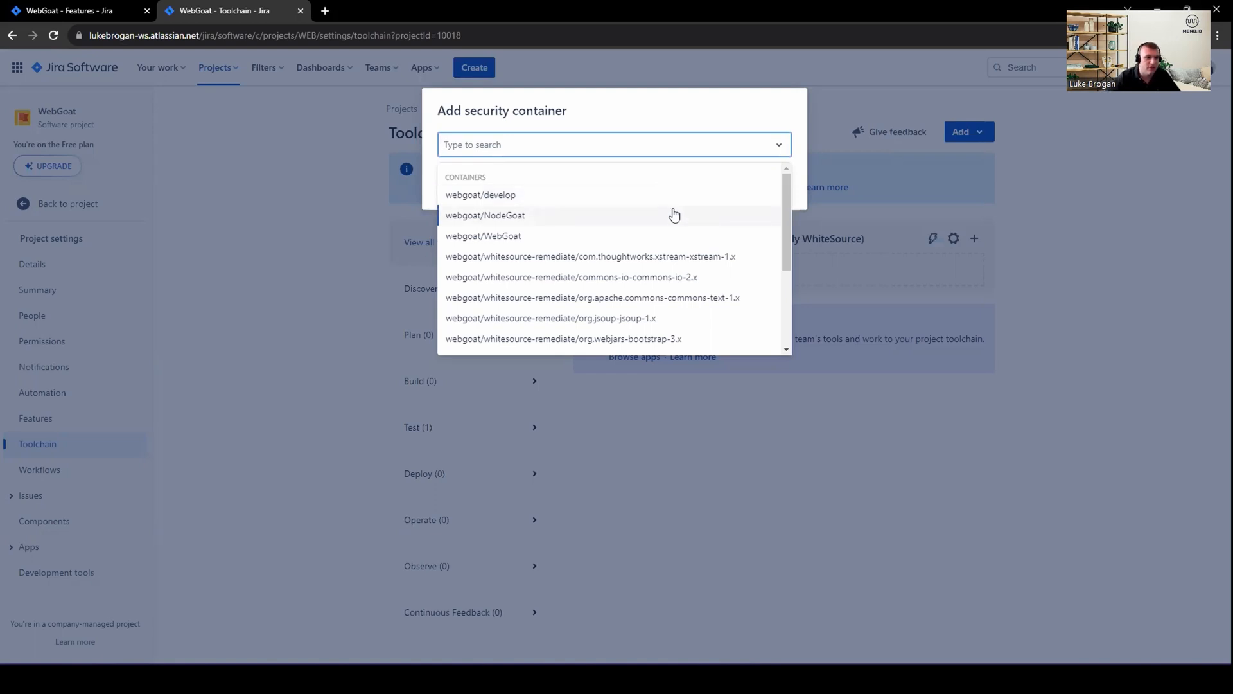
mouse_move(692, 196)
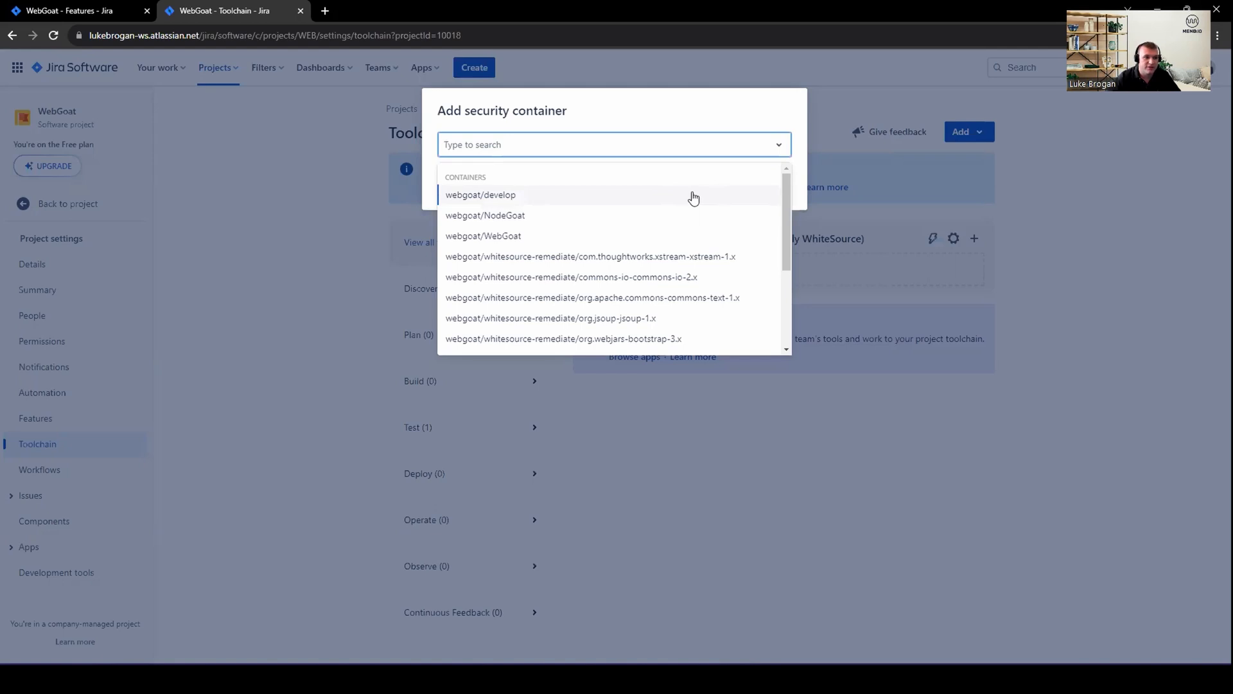
left_click(479, 194)
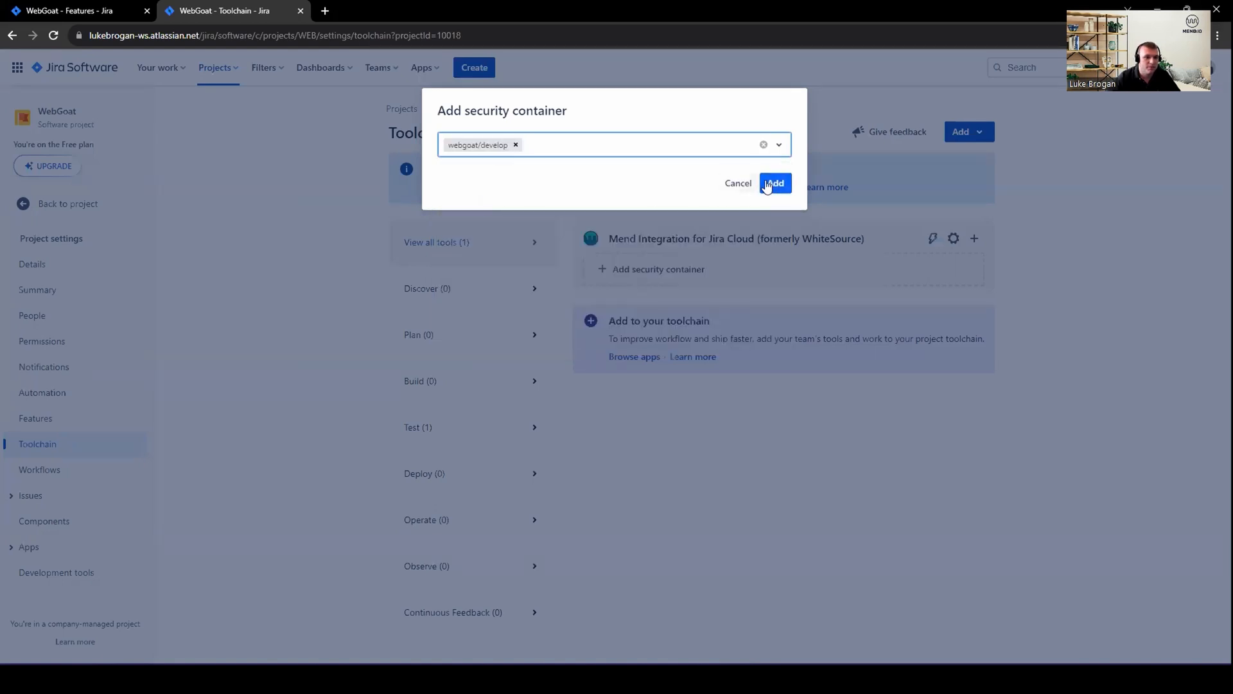
left_click(774, 183)
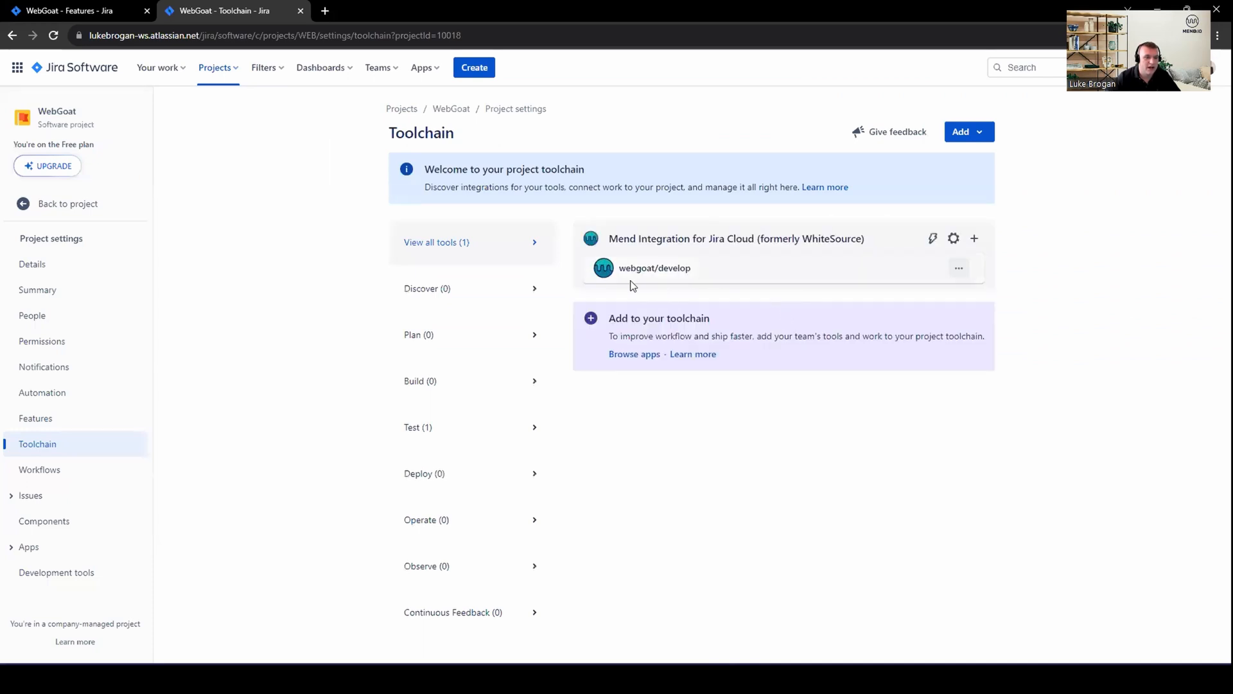
mouse_move(654, 267)
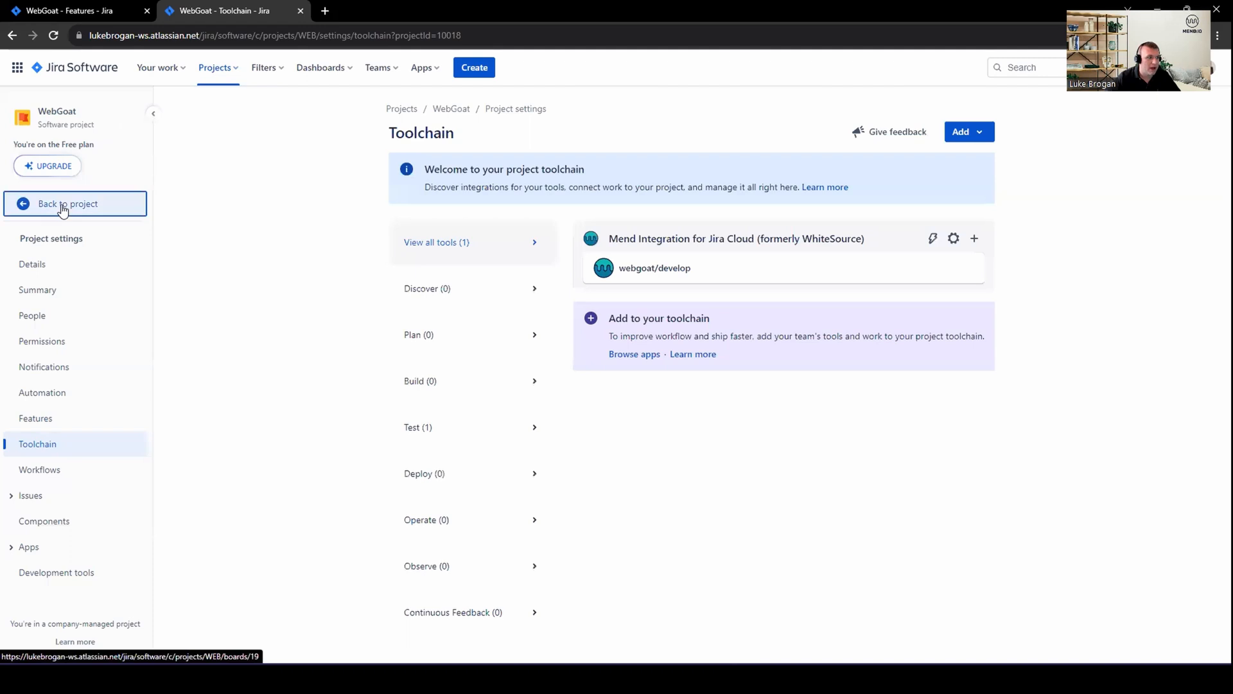
Return to the WebGoat project and view its Security page of Mend-detected vulnerabilities.
left_click(68, 205)
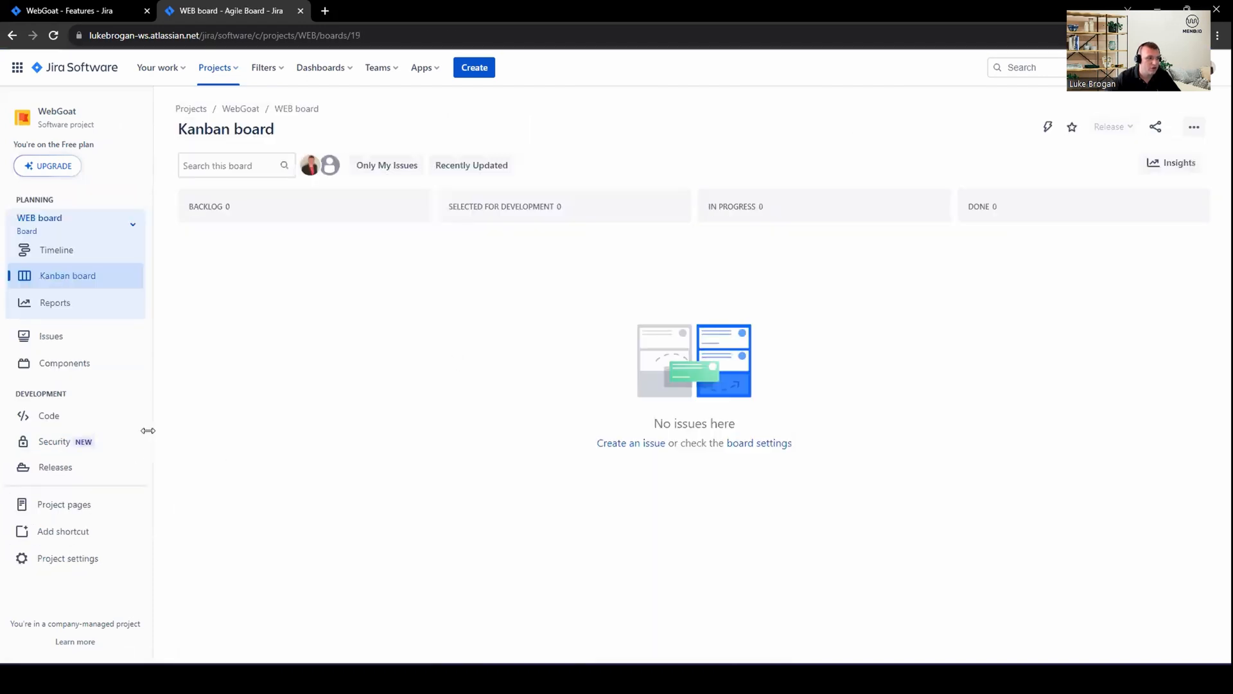
mouse_move(54, 441)
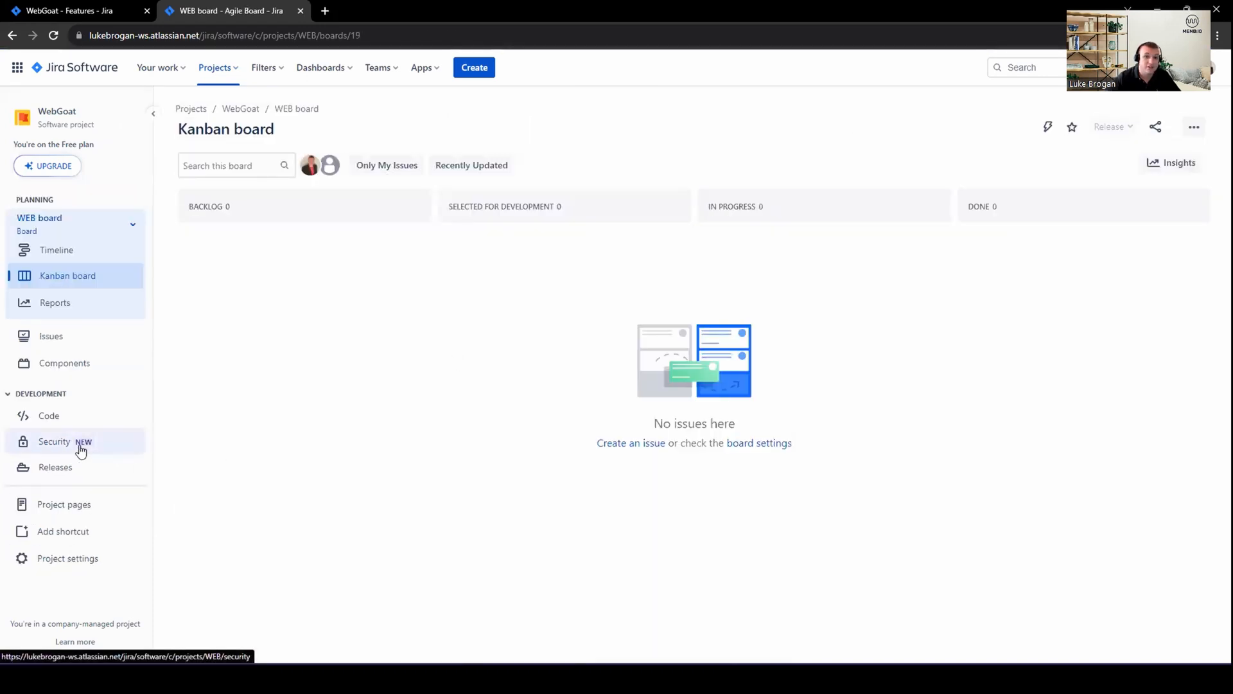
left_click(54, 440)
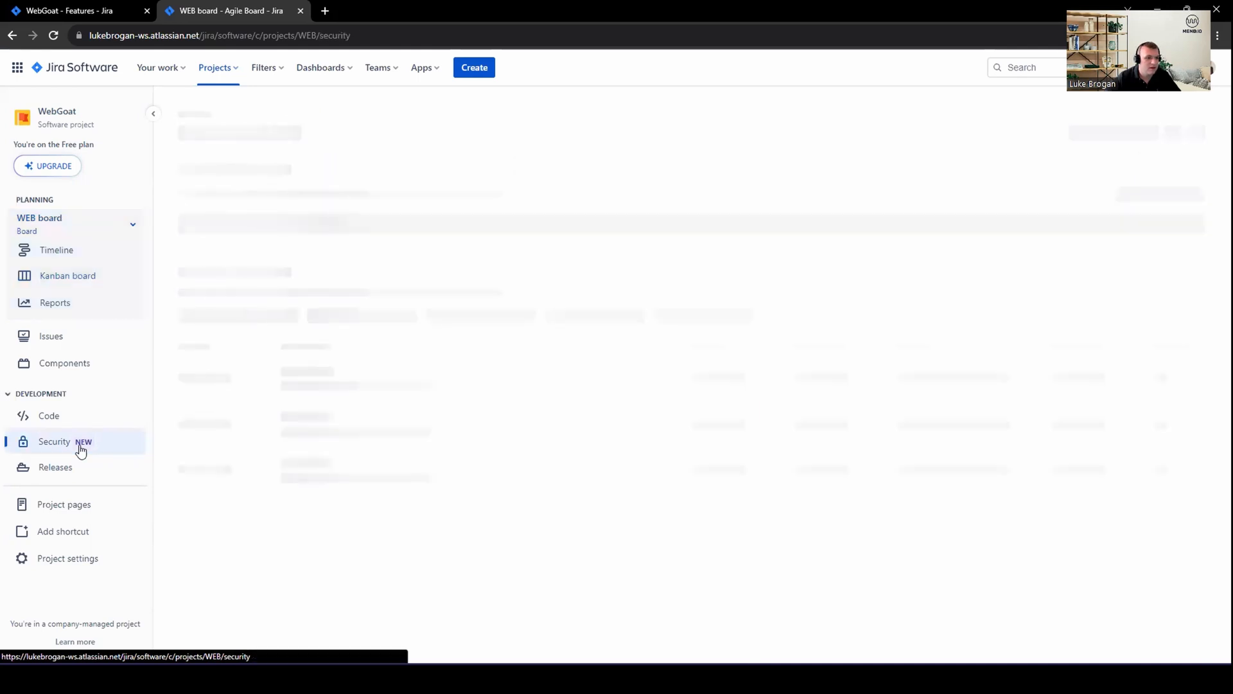
left_click(54, 440)
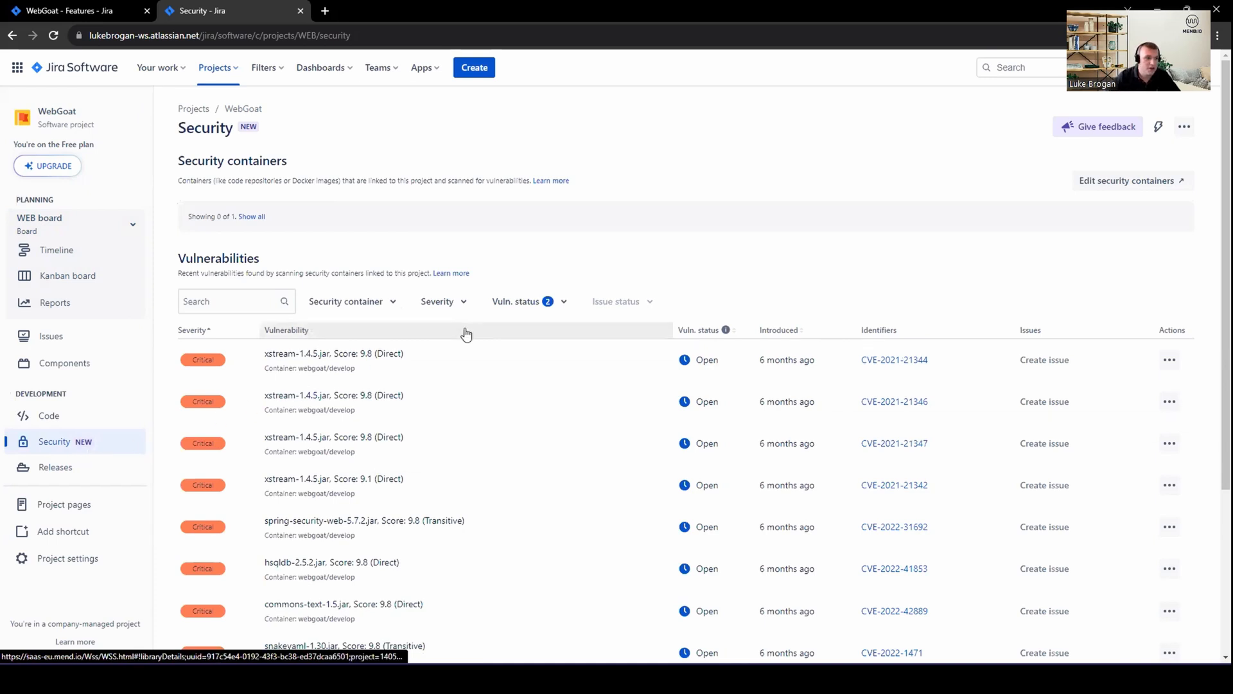
Show all linked security containers so webgoat/develop appears above the vulnerability list.
scroll("down", 3)
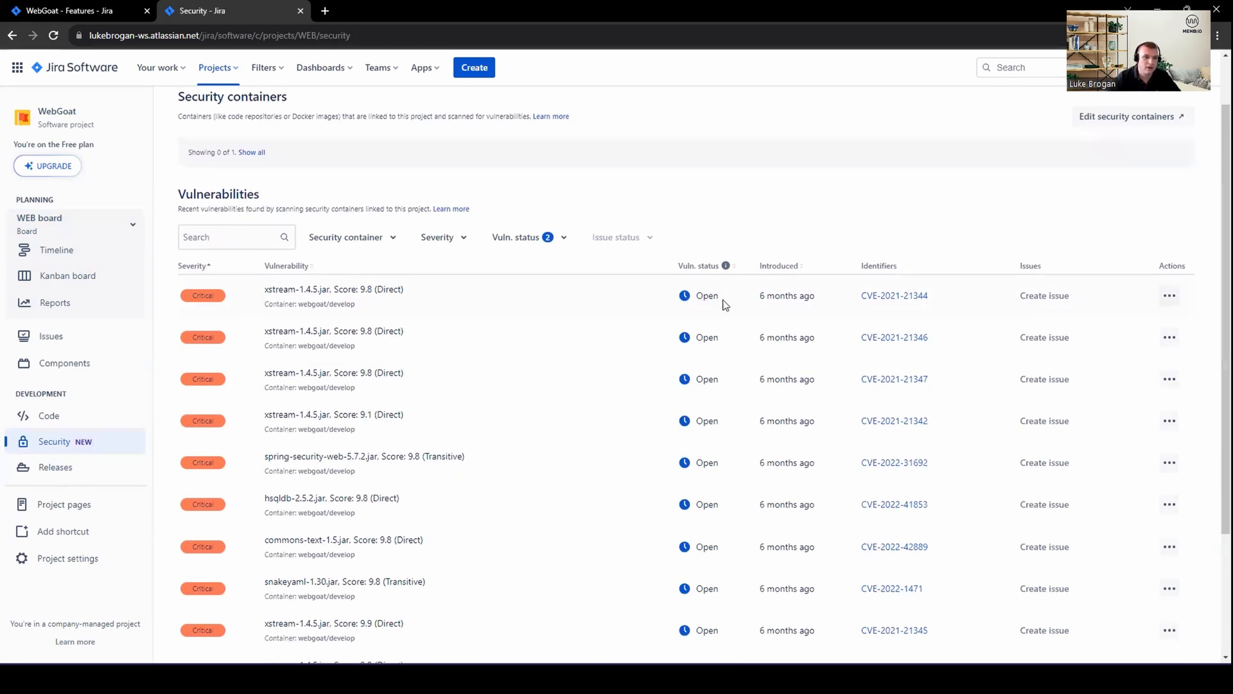
mouse_move(786, 295)
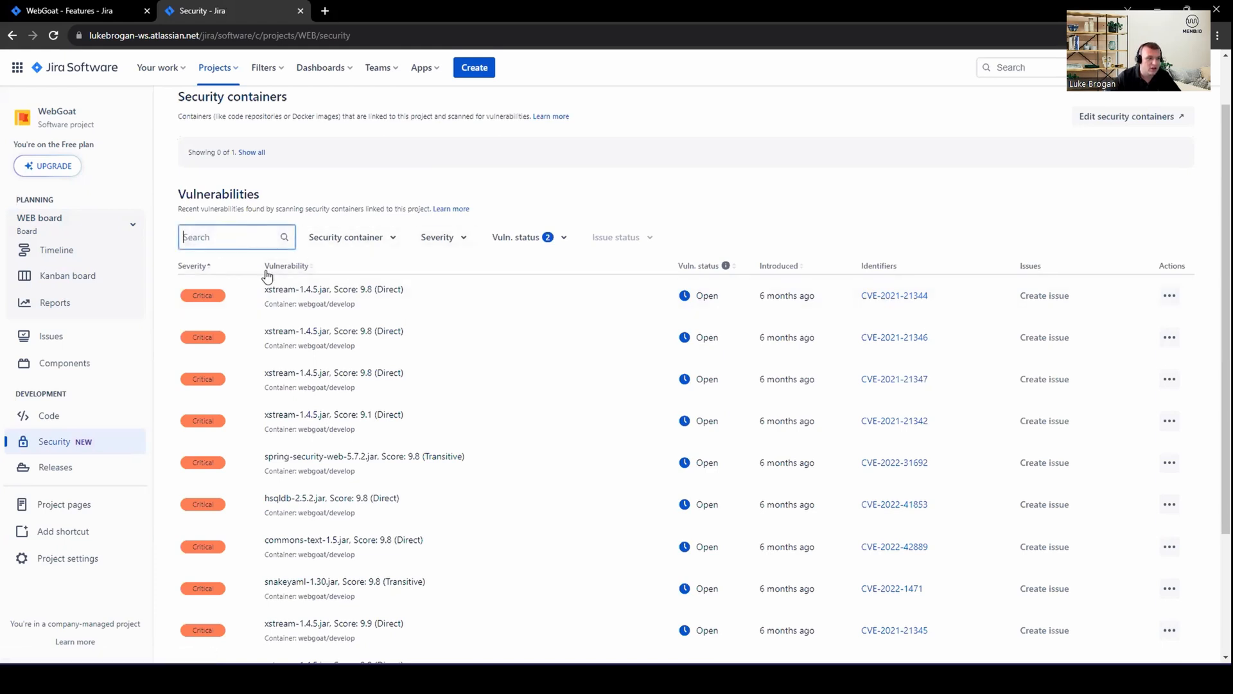
left_click(237, 236)
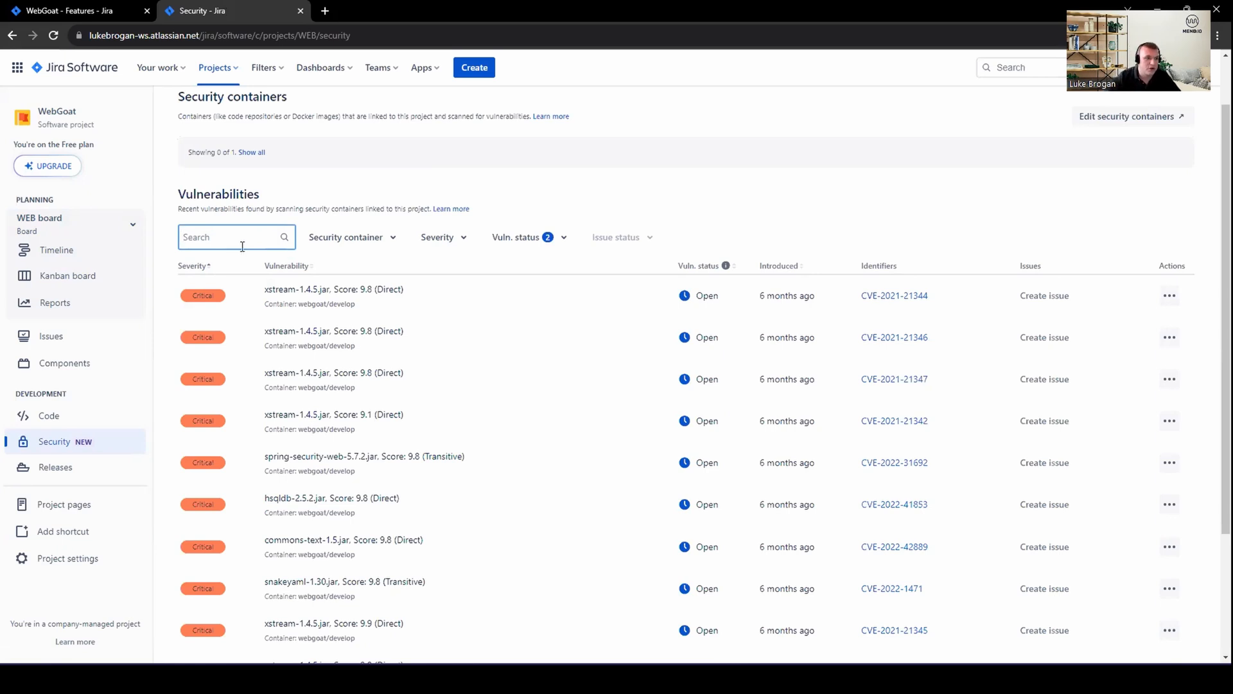
left_click(250, 152)
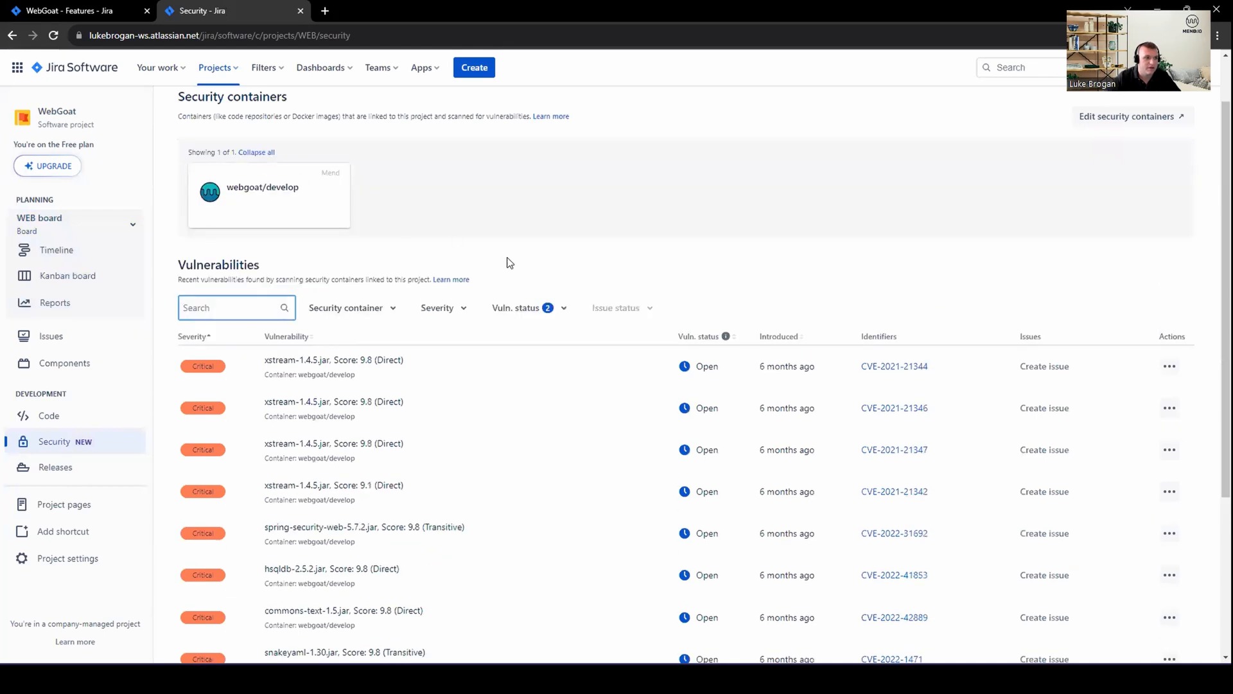
scroll("down", 3)
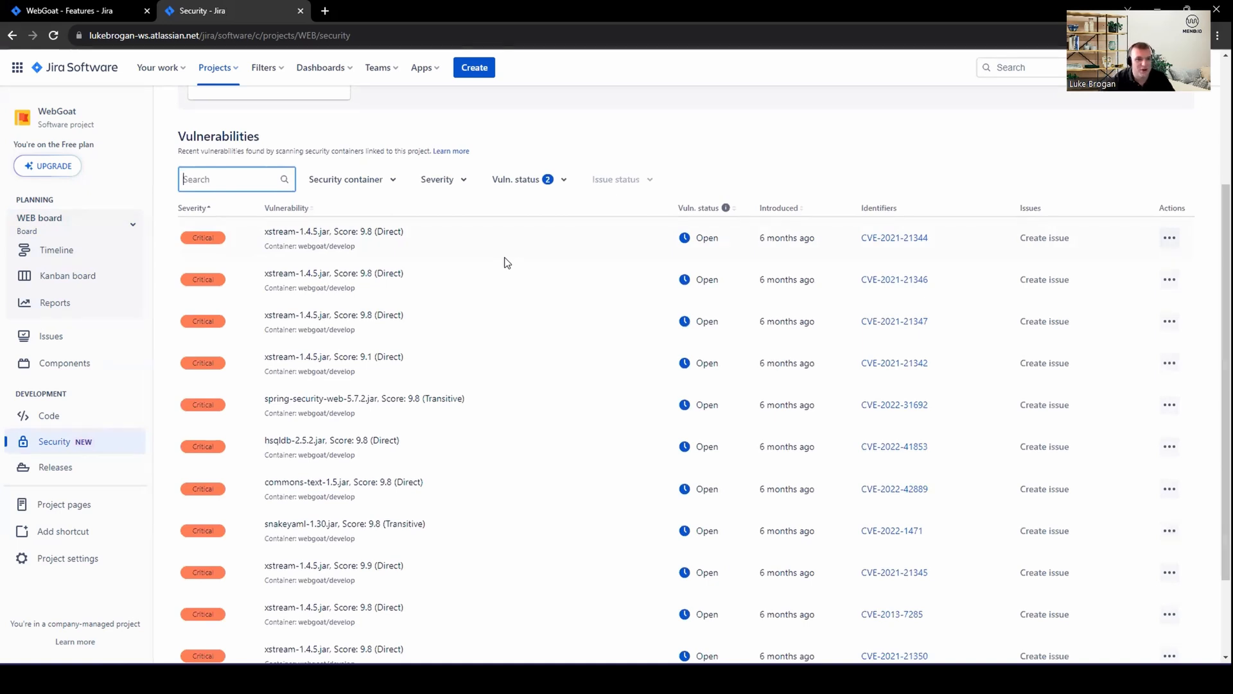
mouse_move(785, 235)
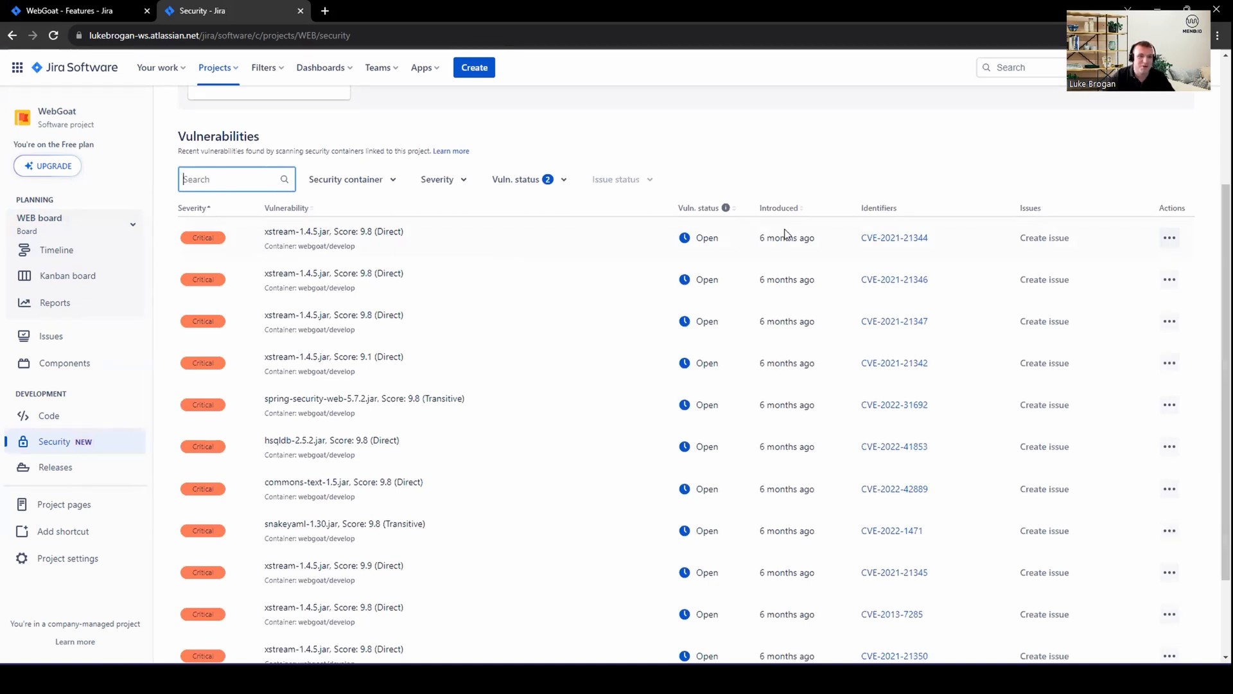